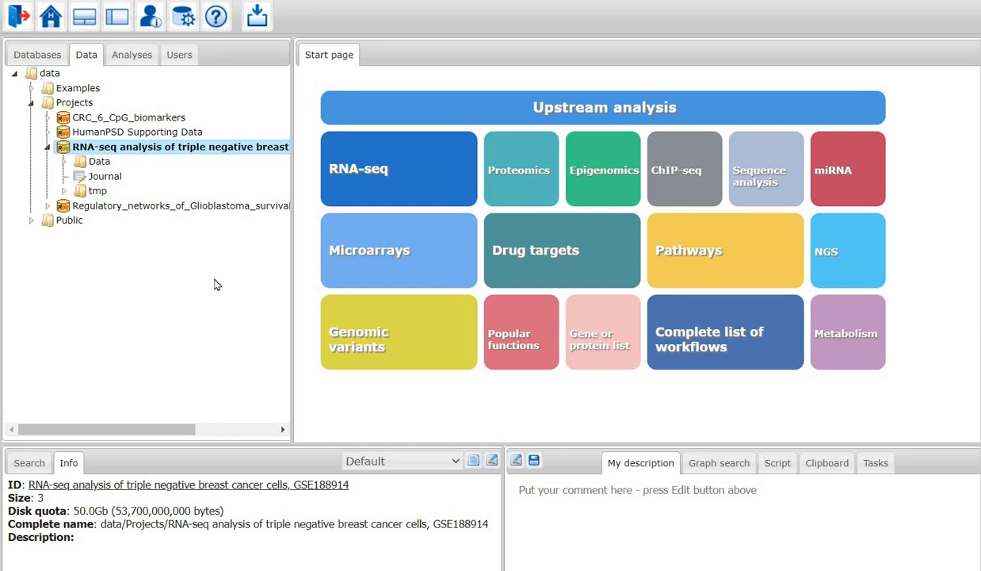
mouse_move(218, 286)
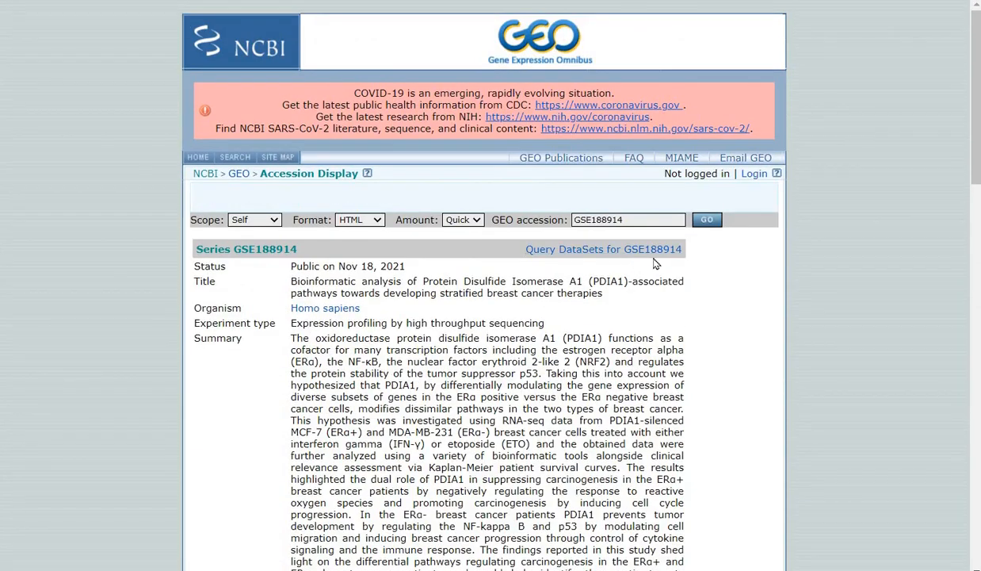
mouse_move(697, 263)
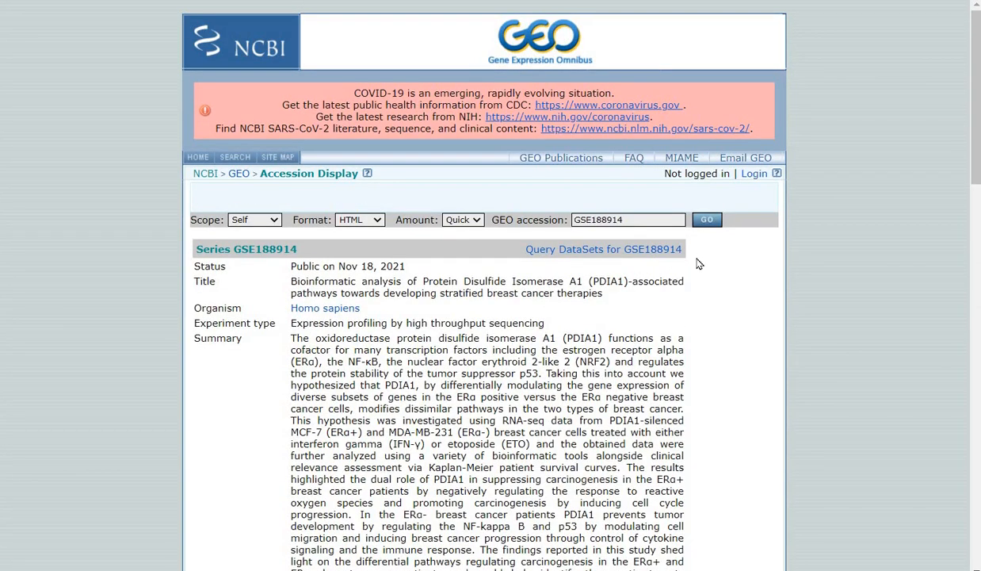
Scroll the GSE188914 series page down to its list of 24 MCF-7 and MDA-MB-231 samples.
scroll(down, 3)
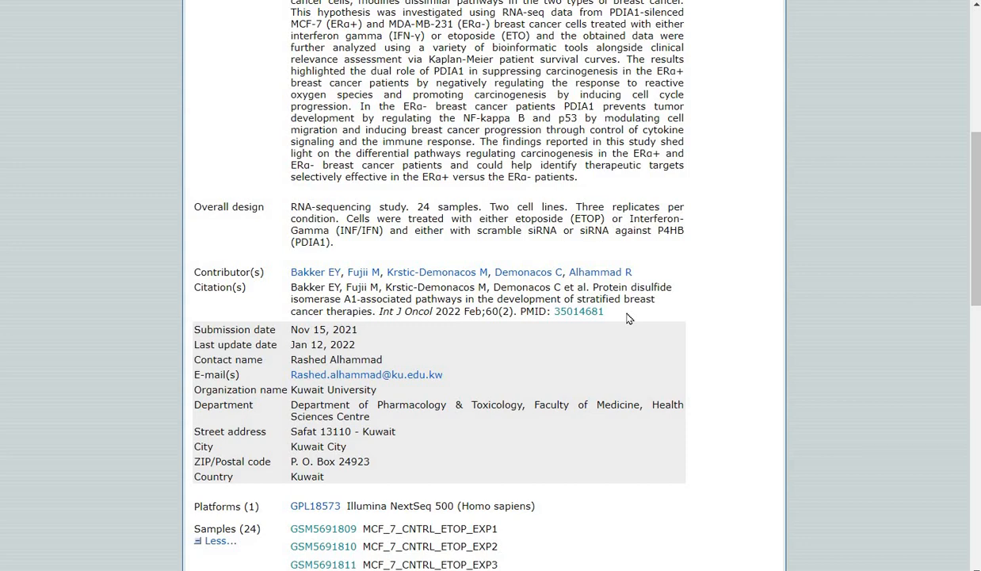
scroll(down, 3)
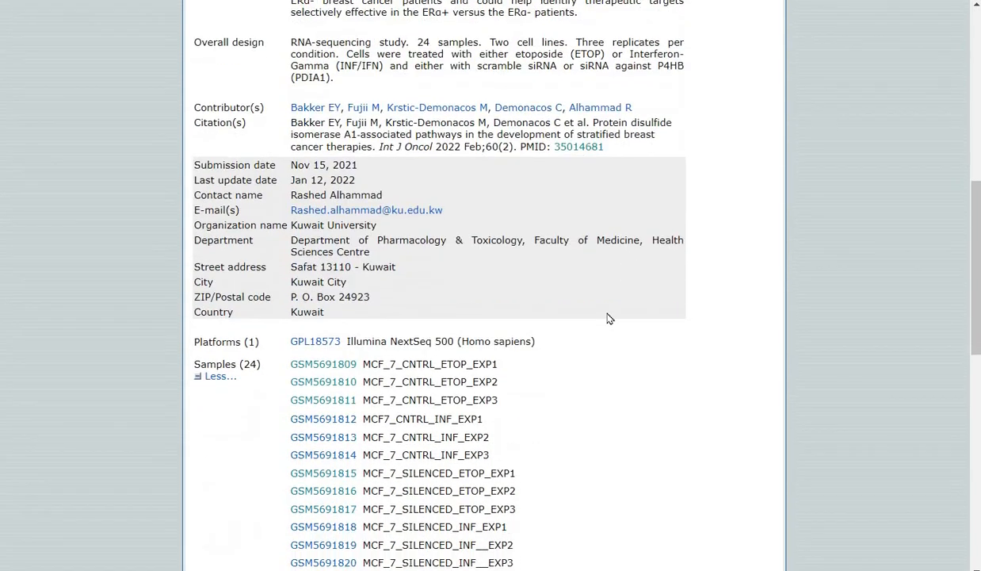
scroll(down, 3)
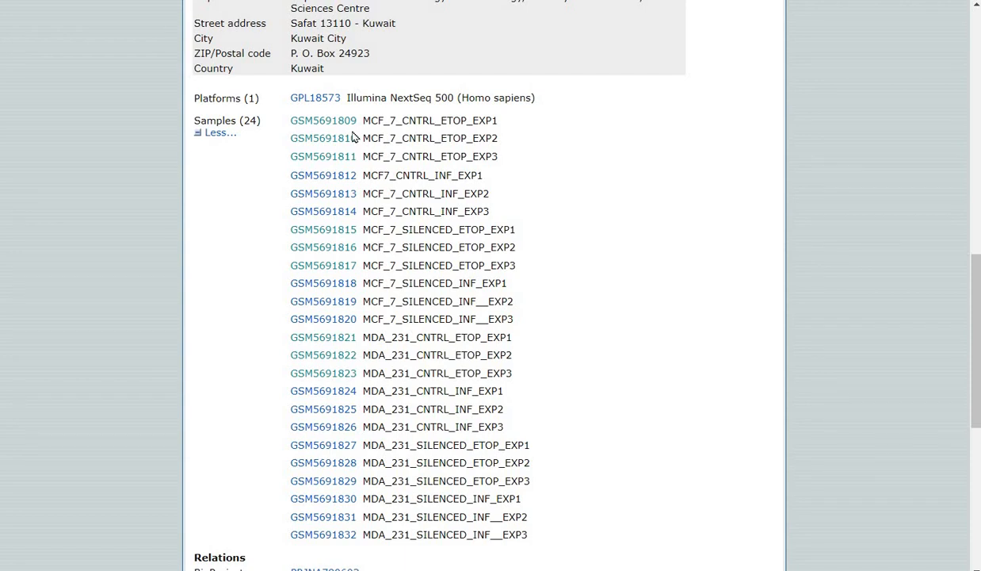
mouse_move(341, 125)
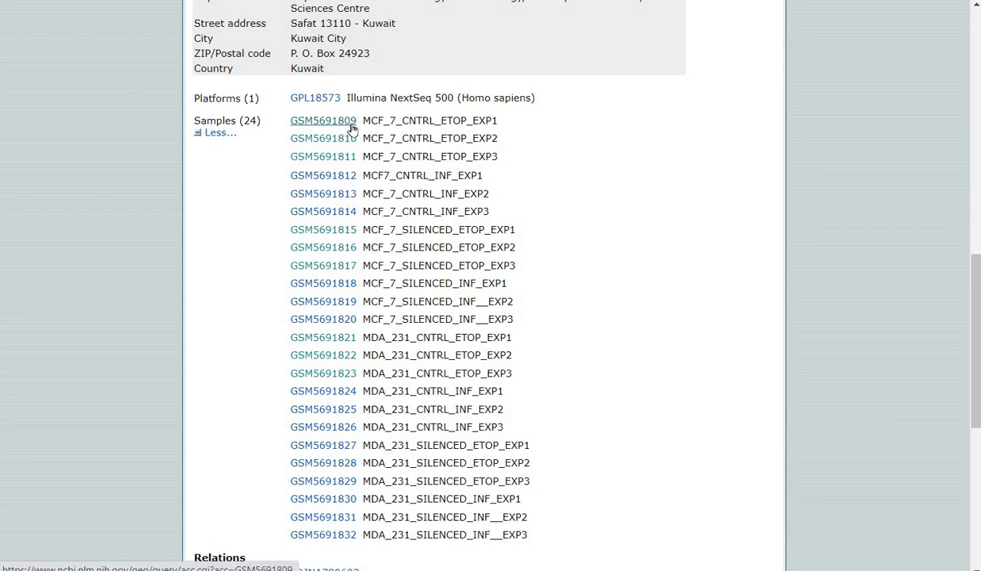
mouse_move(338, 351)
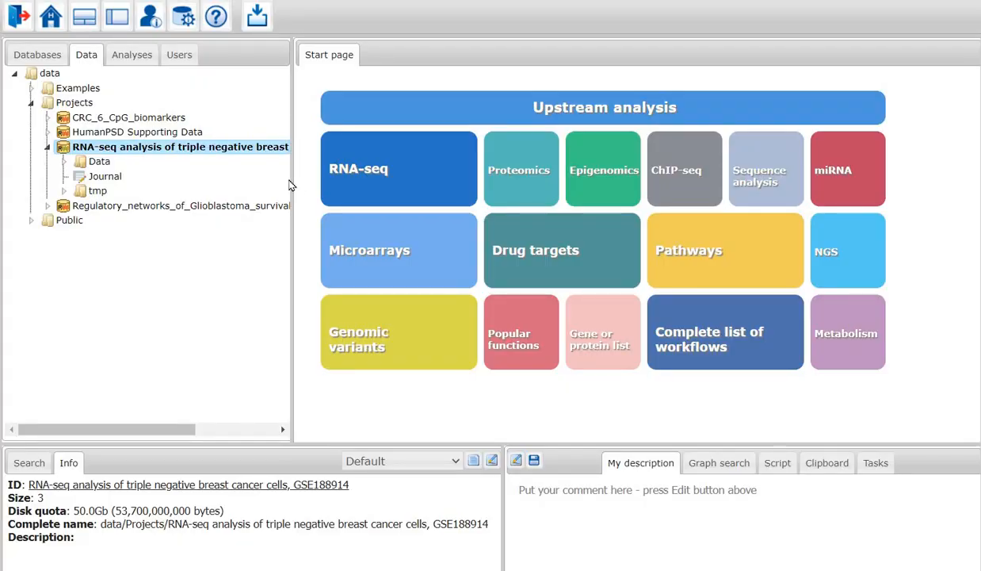
Widen the project tree to show the full GSE188914 project name and select the 50.0 GB quota value.
drag(292, 186, 462, 171)
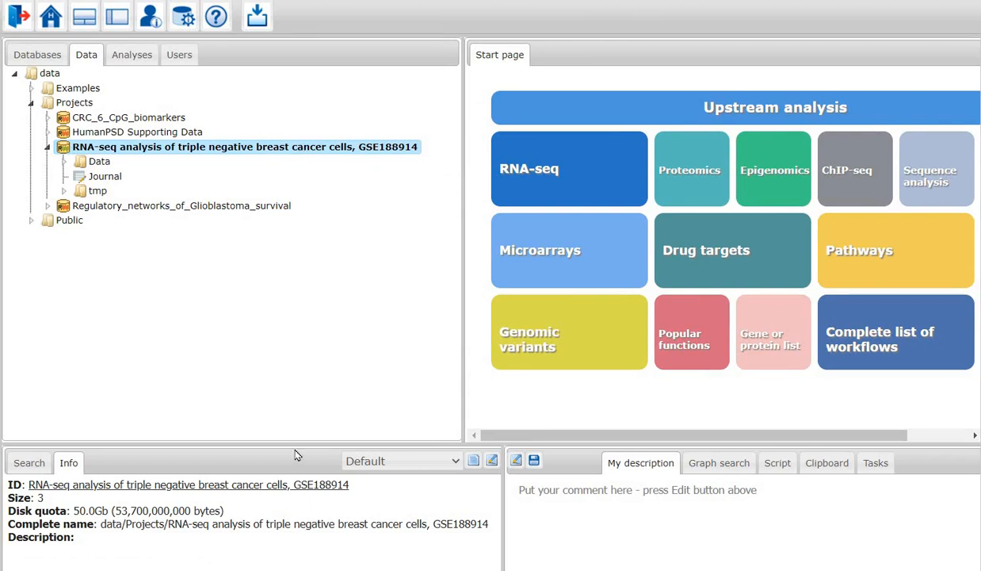
mouse_move(295, 442)
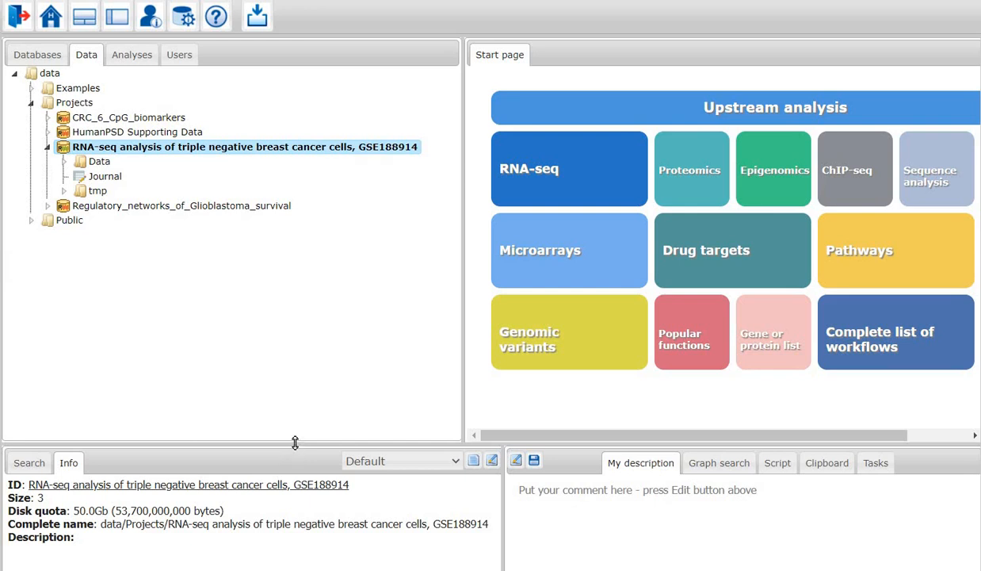
mouse_move(312, 419)
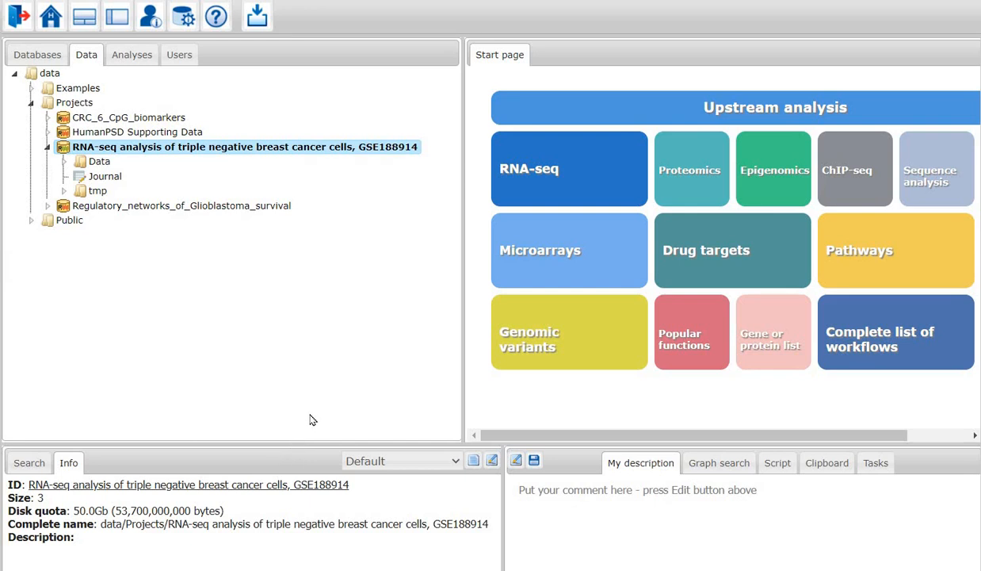
mouse_move(91, 510)
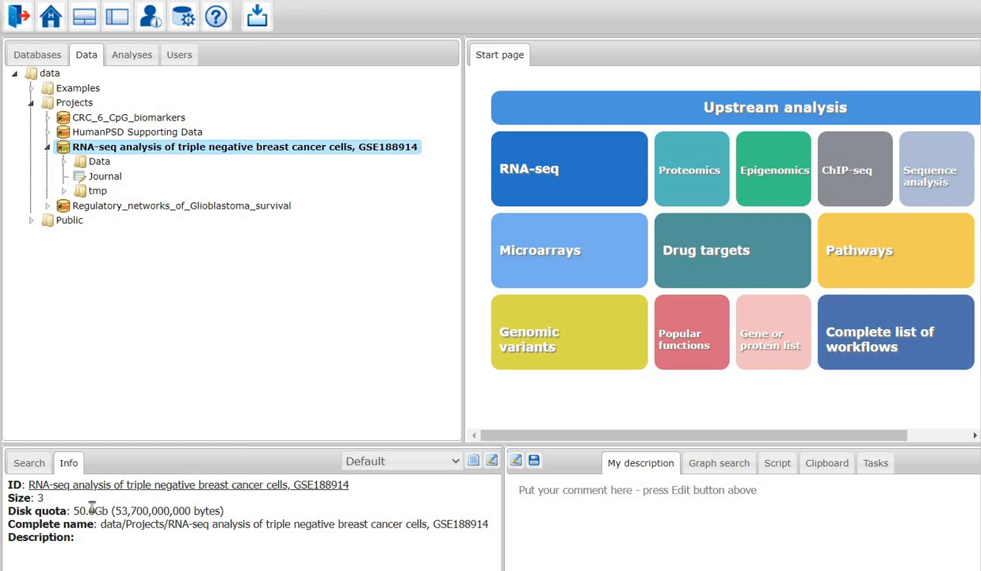
double_click(90, 510)
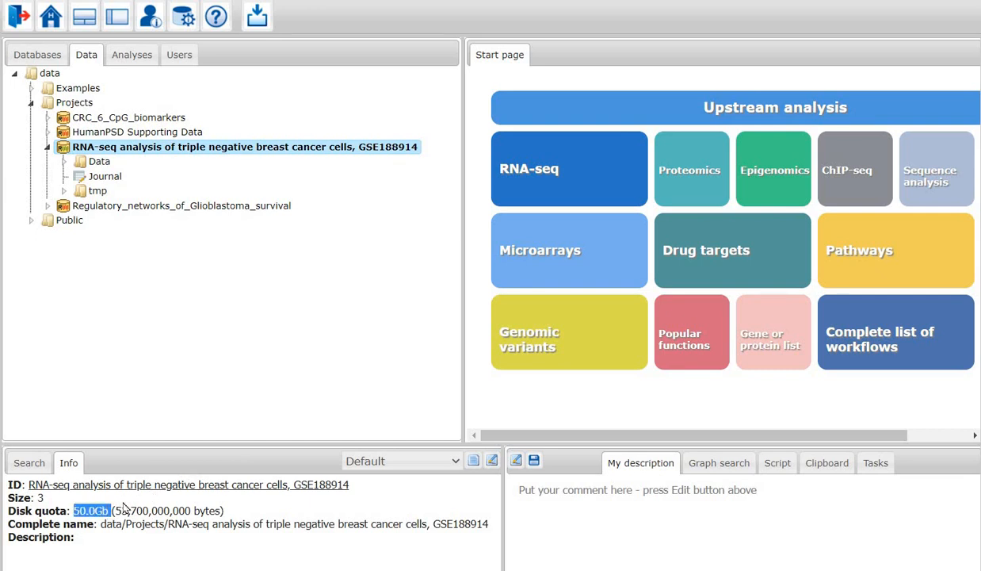
mouse_move(393, 253)
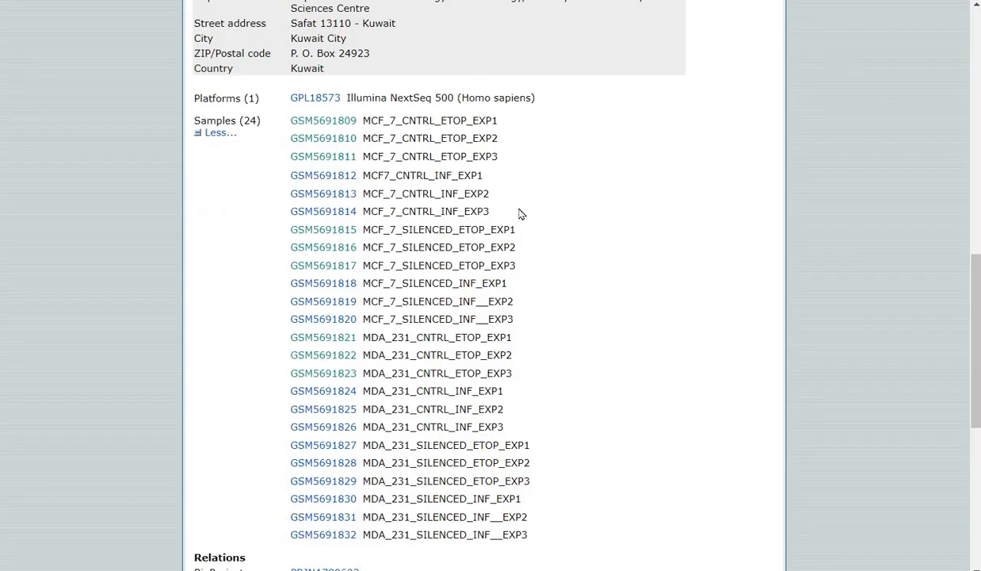
Follow sample GSM5691809 to its SRA experiment record SRX13144707 via the Relations section.
click(323, 120)
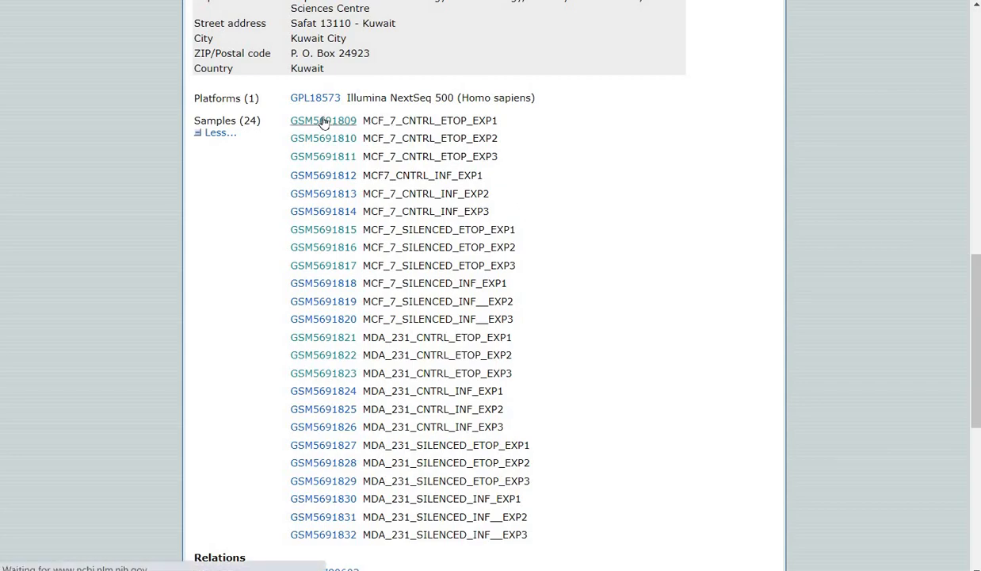
click(323, 119)
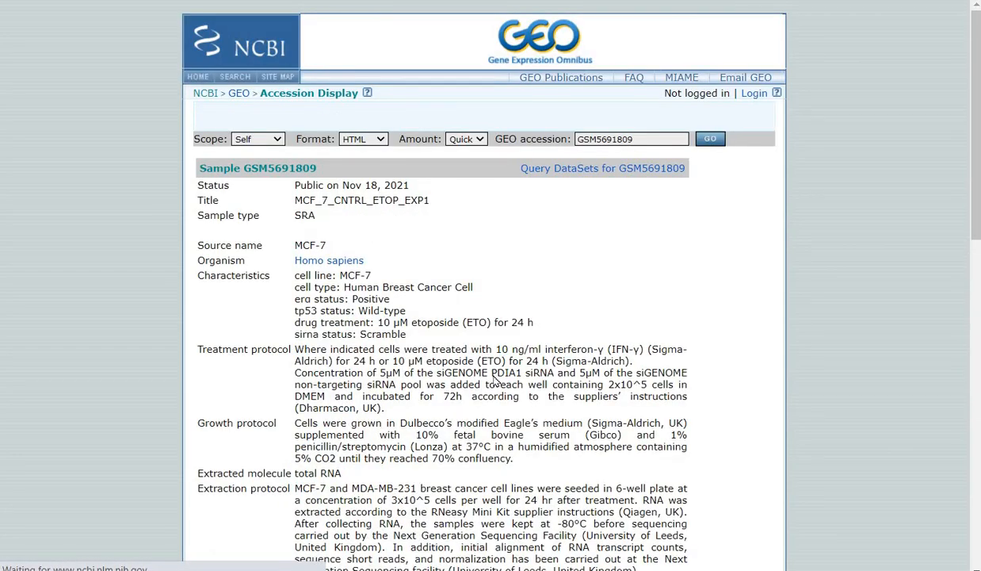
scroll(down, 3)
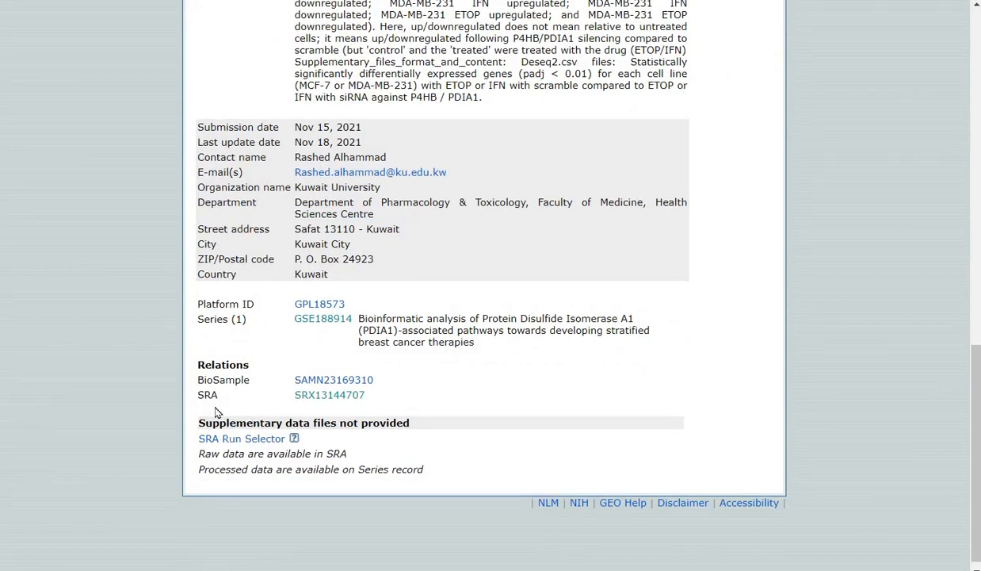
mouse_move(329, 395)
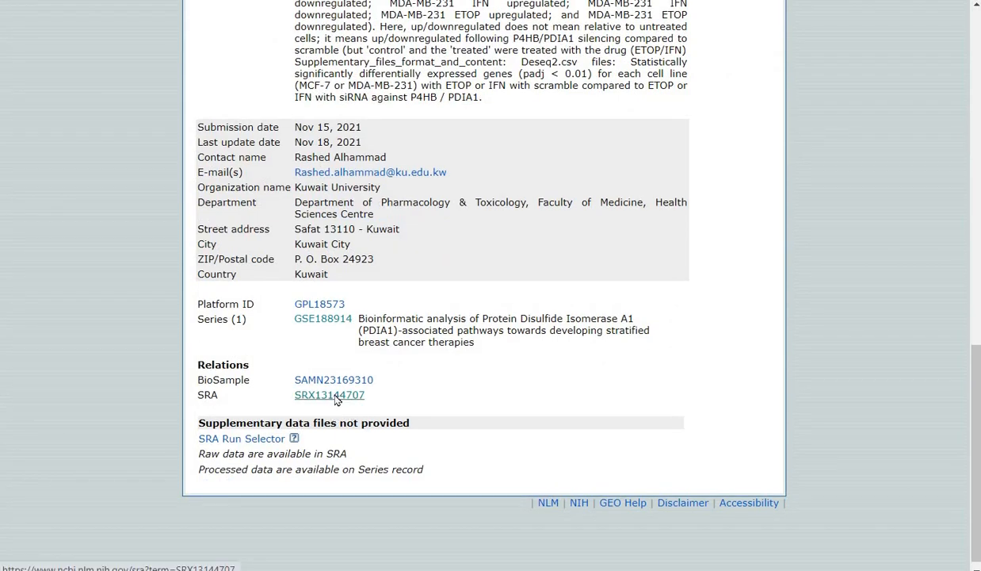
click(329, 395)
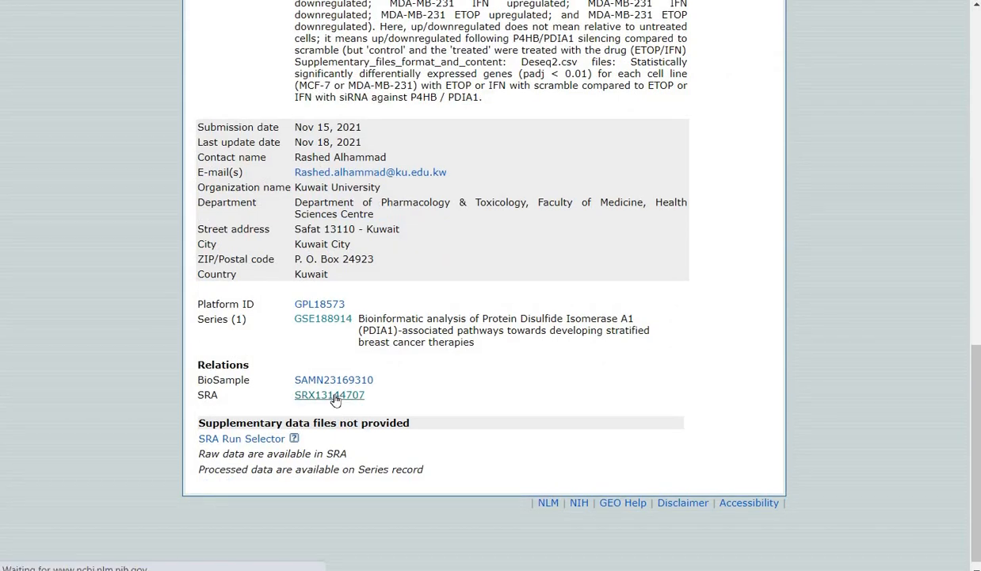
click(329, 395)
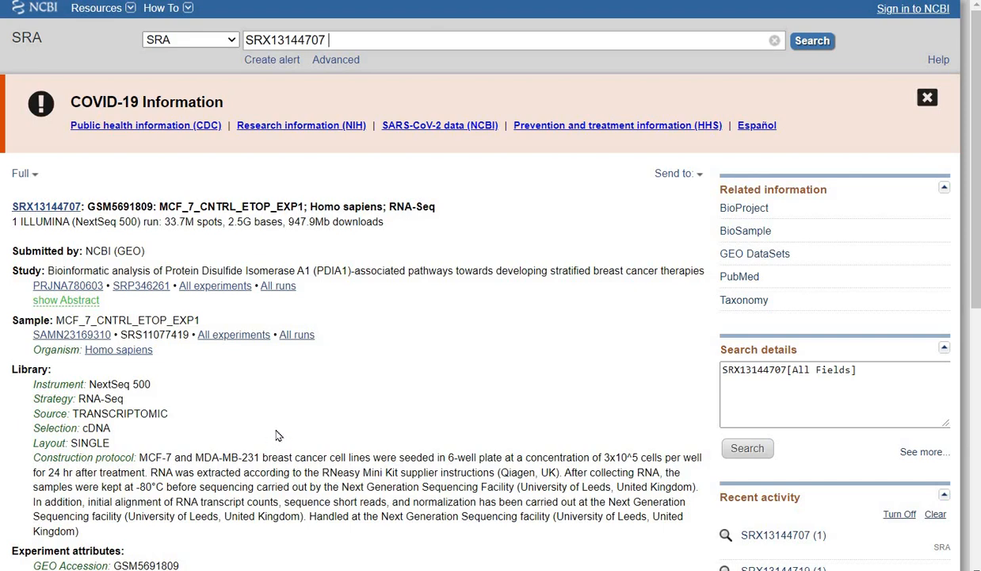
scroll(down, 3)
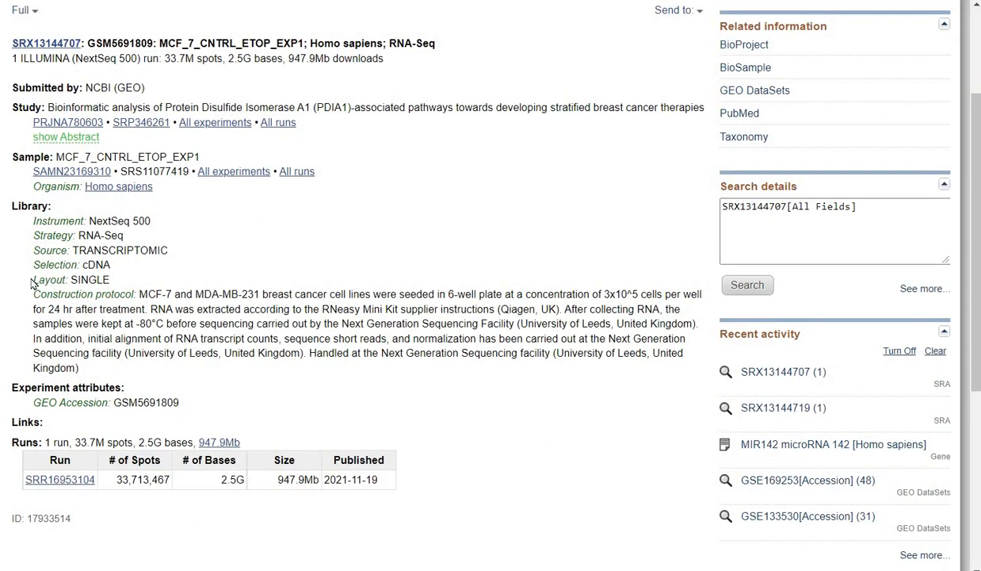
double_click(71, 279)
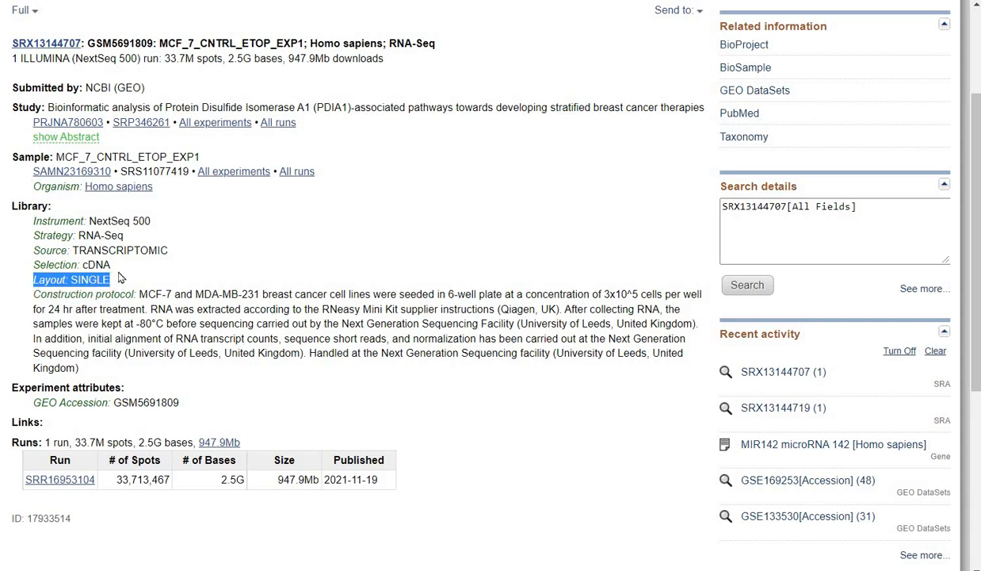
click(119, 278)
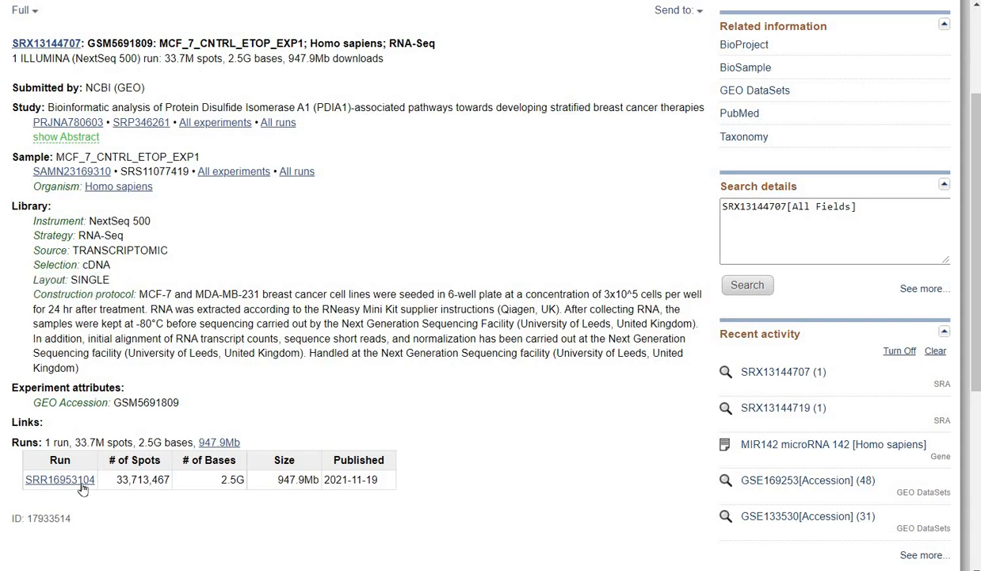
mouse_move(60, 479)
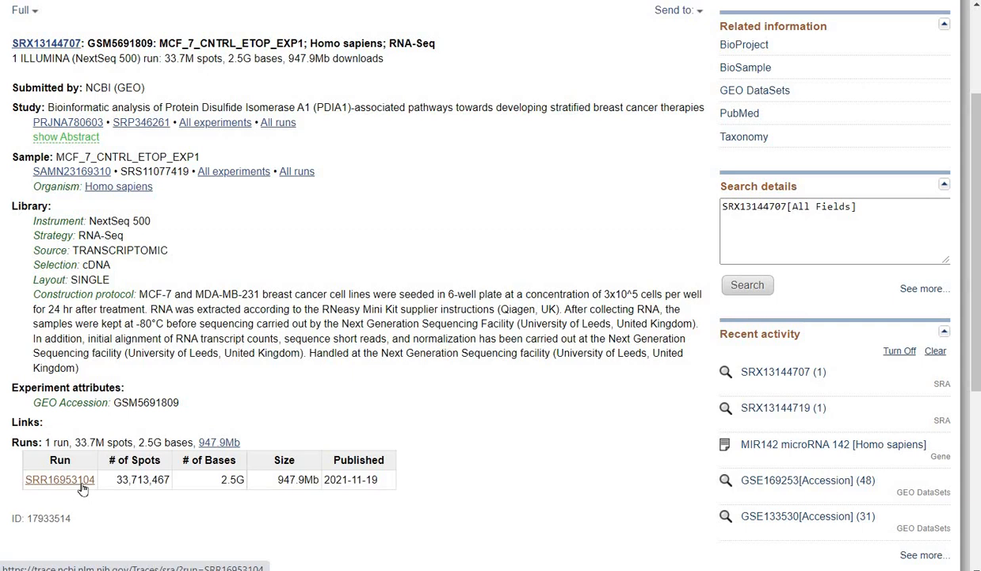
mouse_move(149, 381)
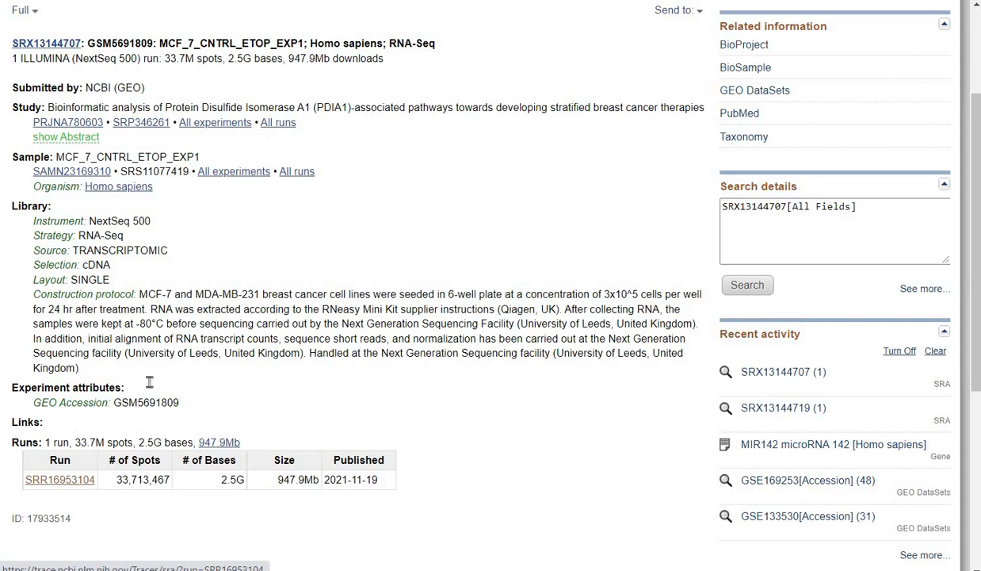
In ENA run SRR16953104, locate SRR16953104.fastq.gz in Read Files and copy its FTP address.
click(58, 478)
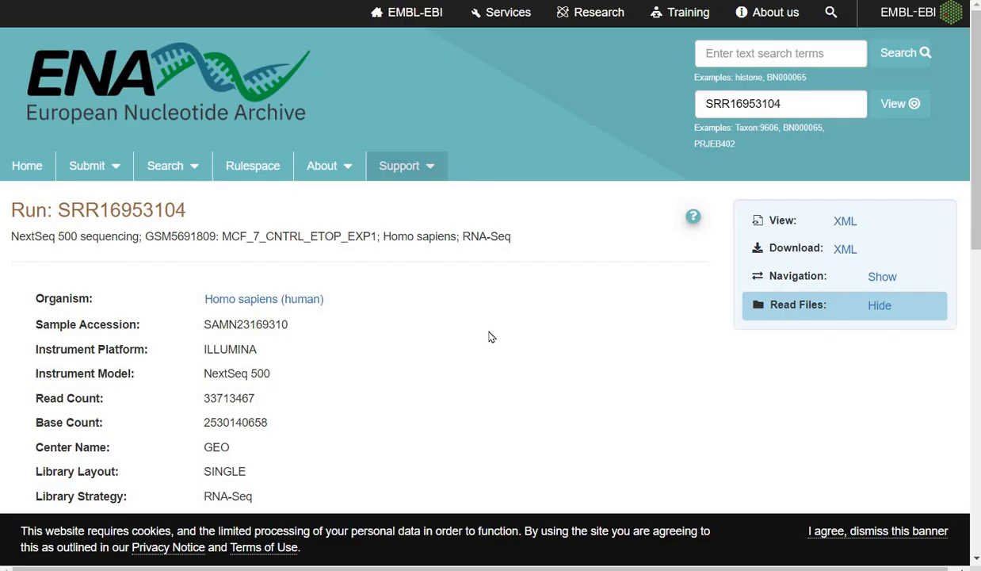
scroll(down, 3)
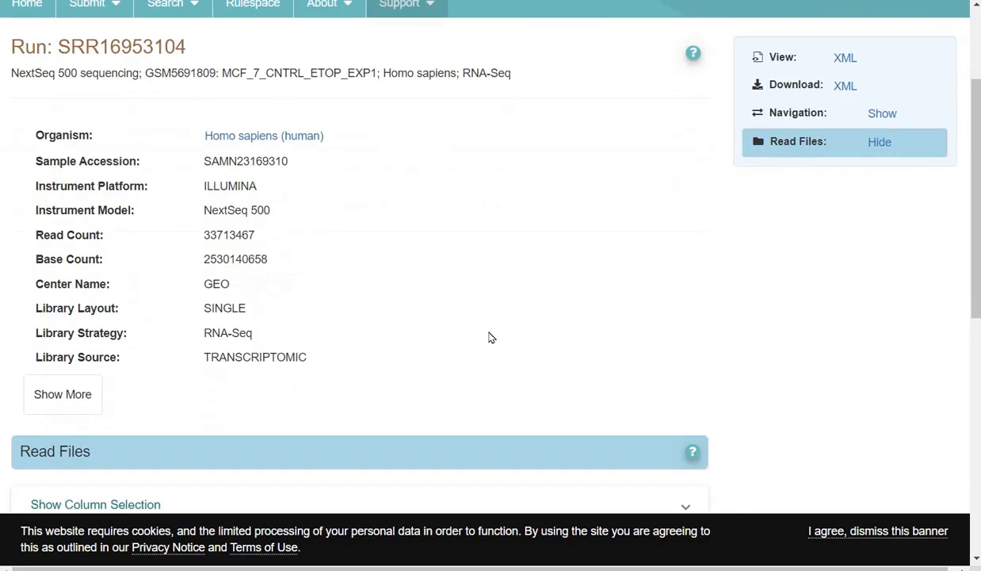
mouse_move(119, 109)
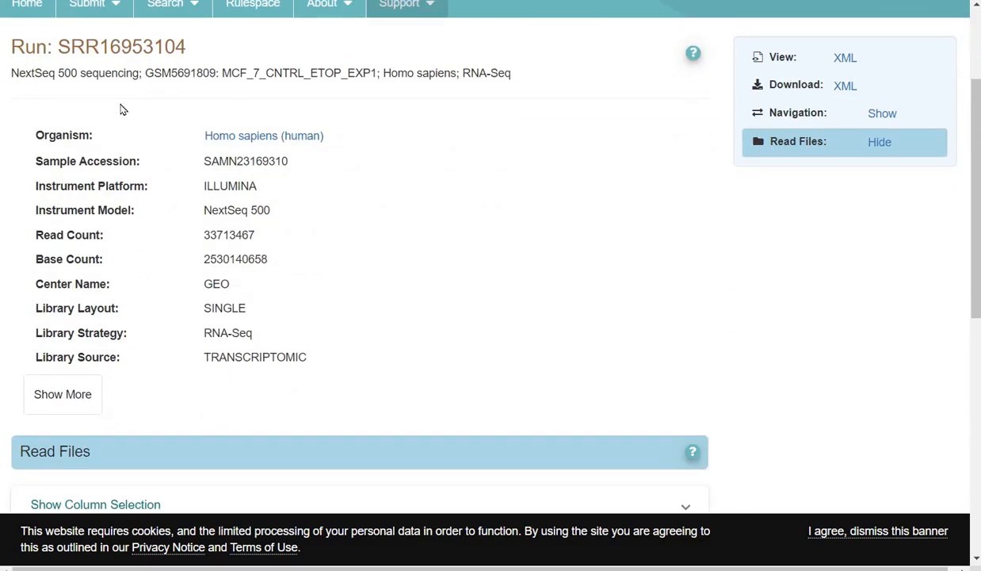
scroll(down, 3)
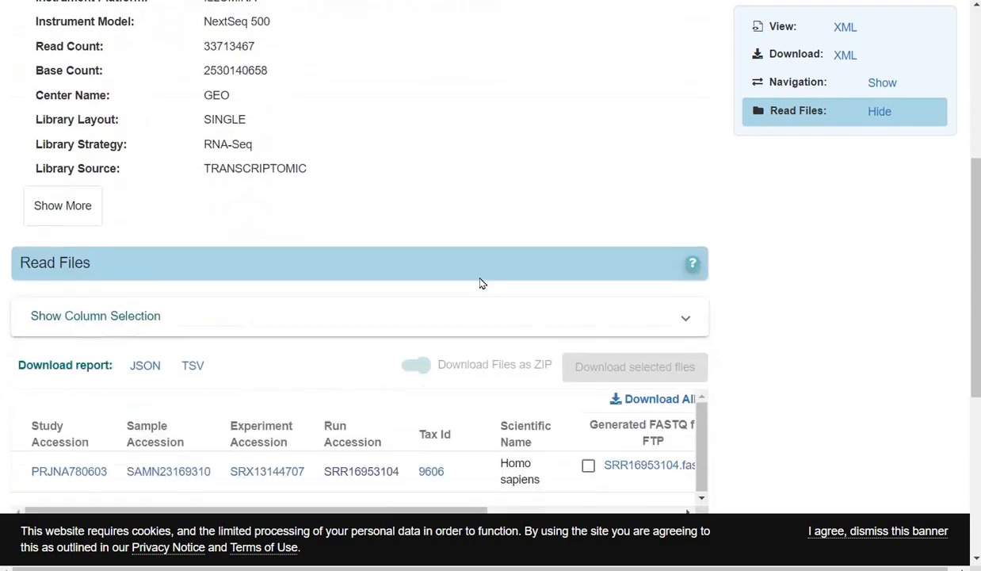
scroll(down, 3)
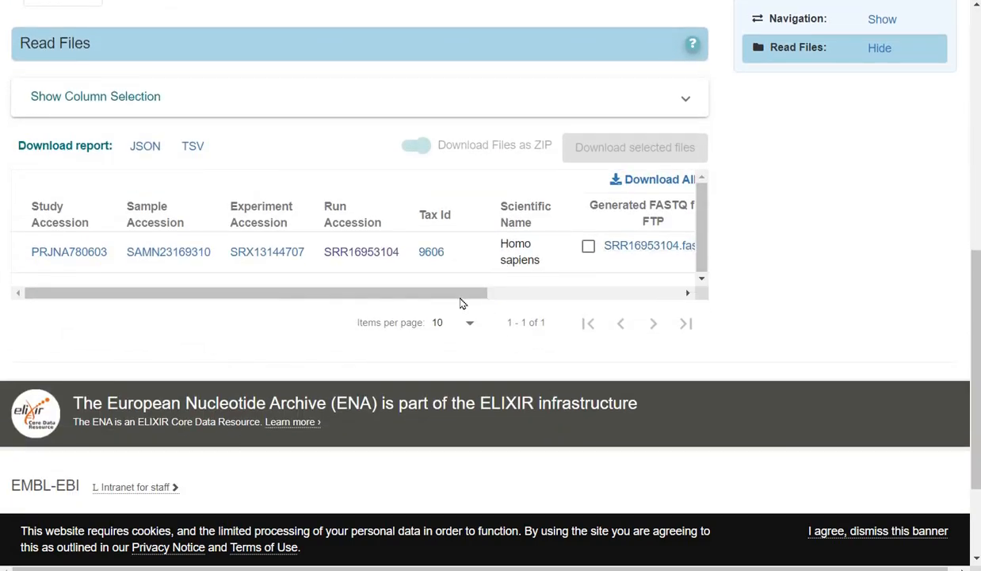
scroll(right, 3)
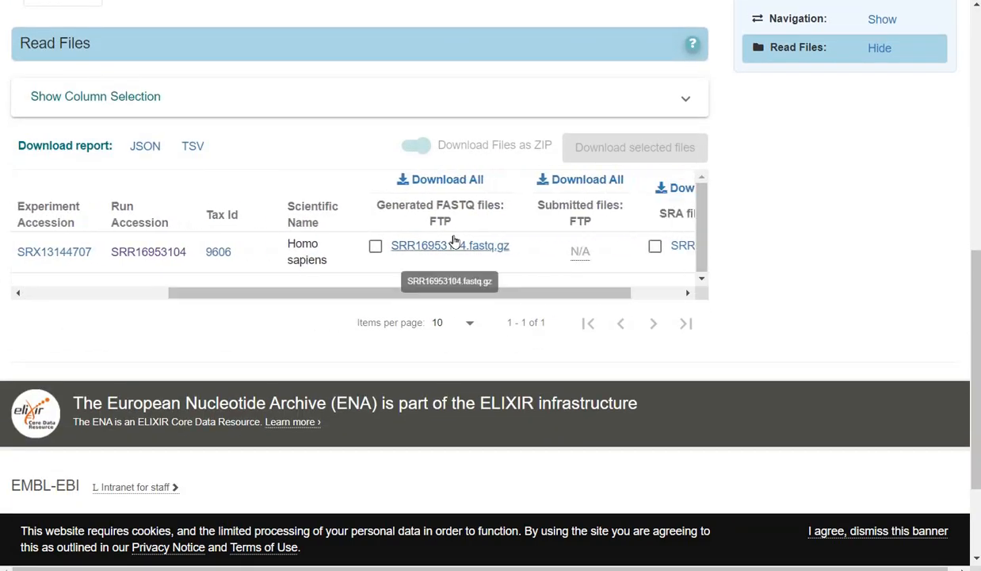
right_click(449, 245)
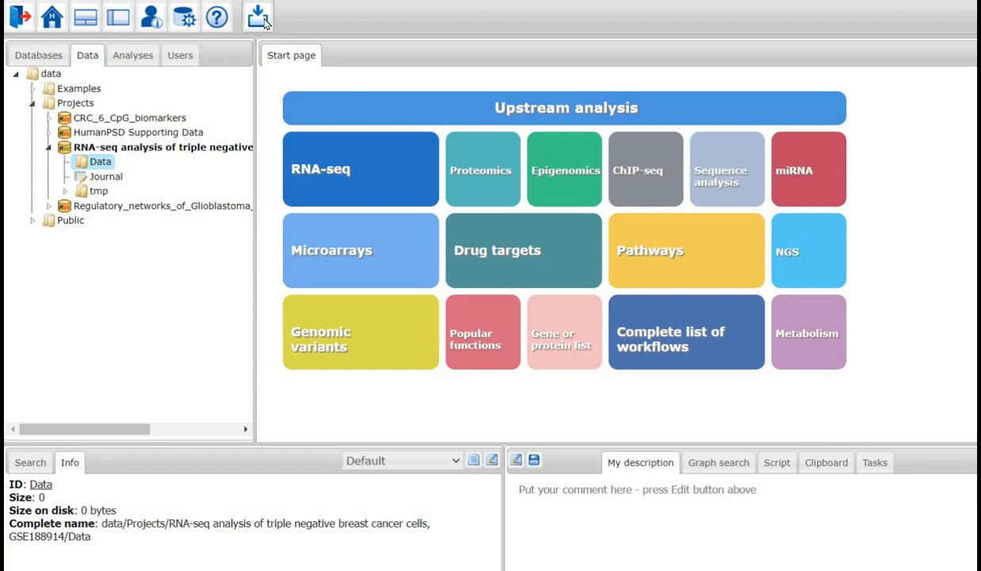
Import from Web/FTP using the ENA FTP URL of SRR16953104.fastq.gz into the Data folder.
click(258, 16)
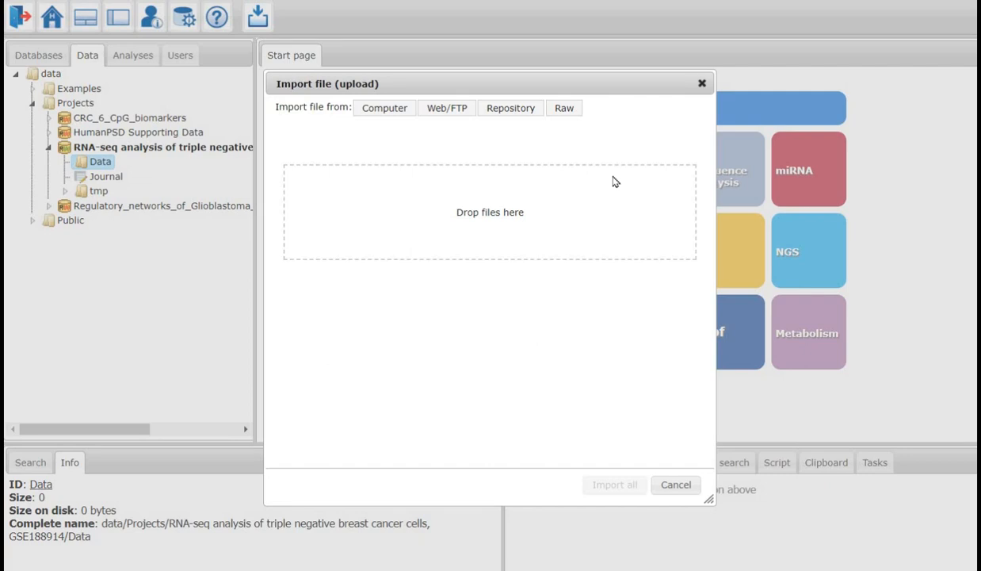
mouse_move(446, 108)
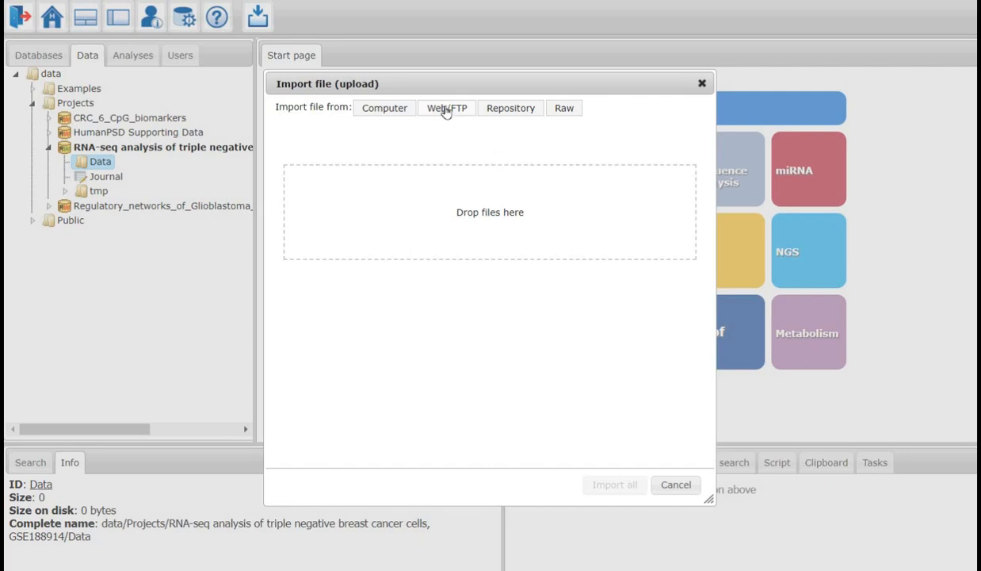
click(446, 107)
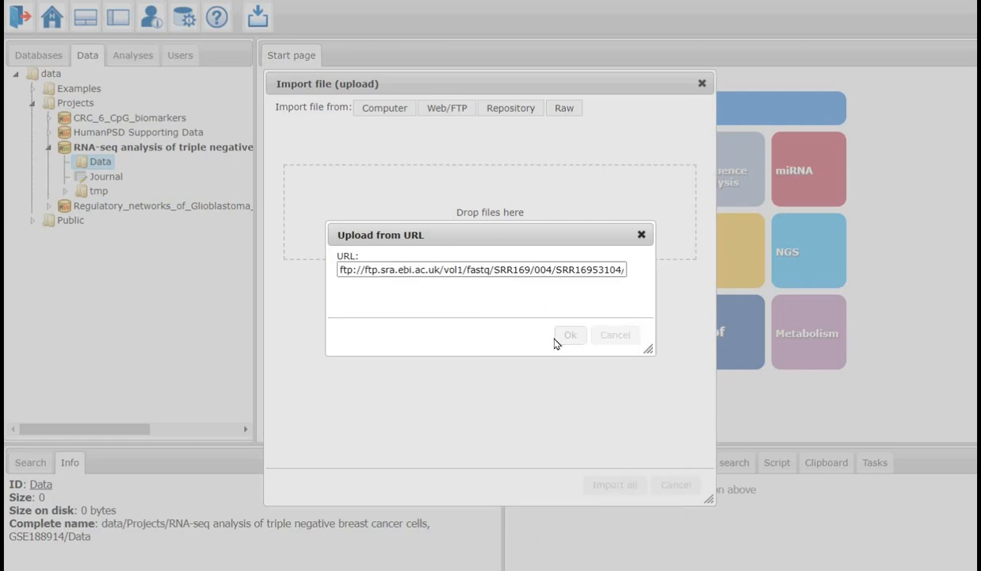
click(570, 335)
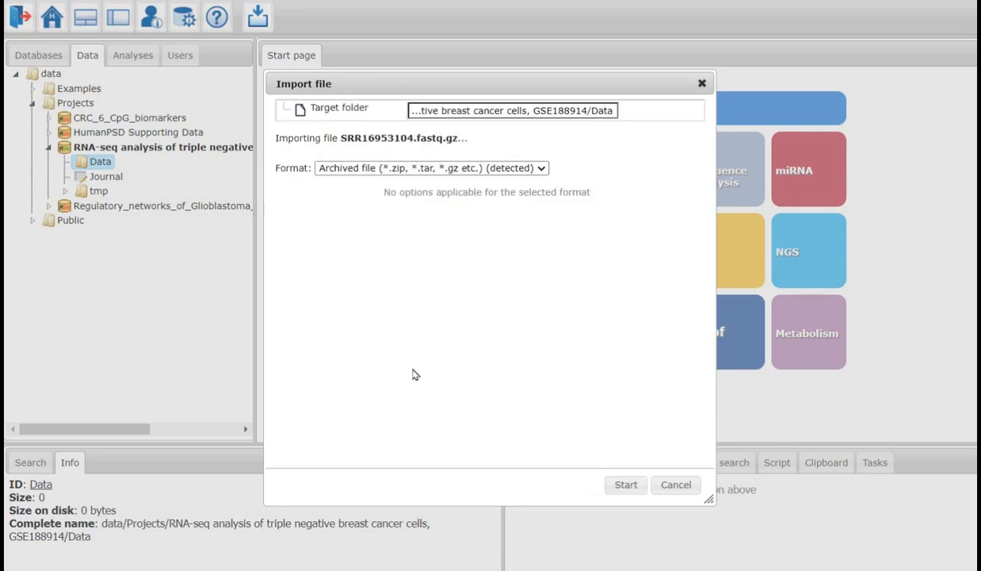
Import the archive contents as Fastq compressed (*.fastq.gz) and start the import.
click(431, 167)
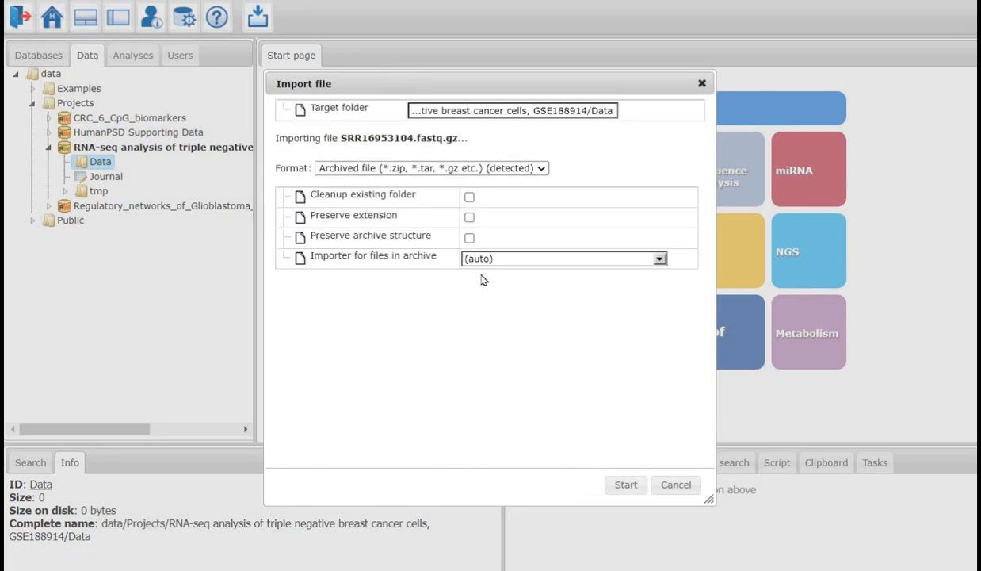
mouse_move(495, 260)
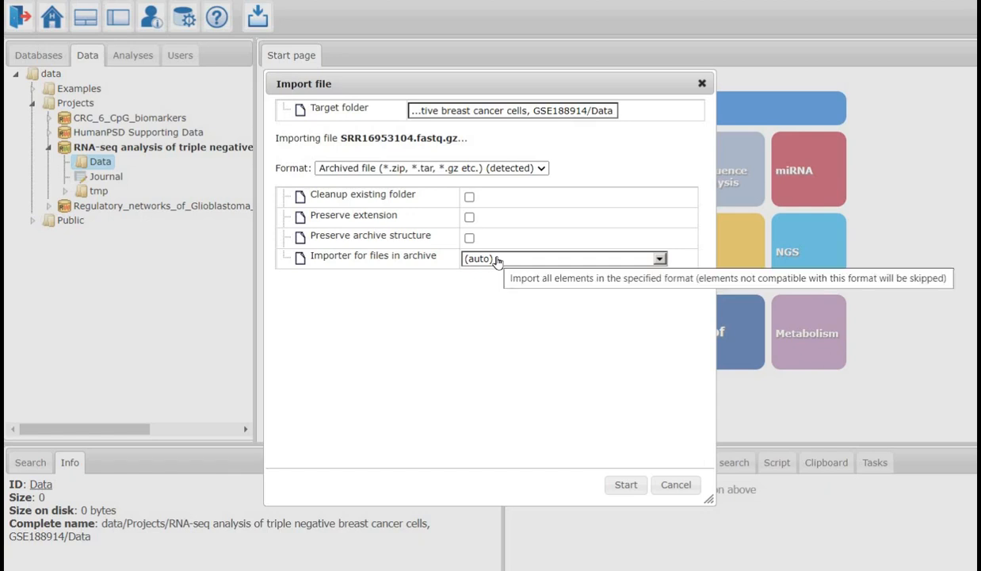
click(659, 258)
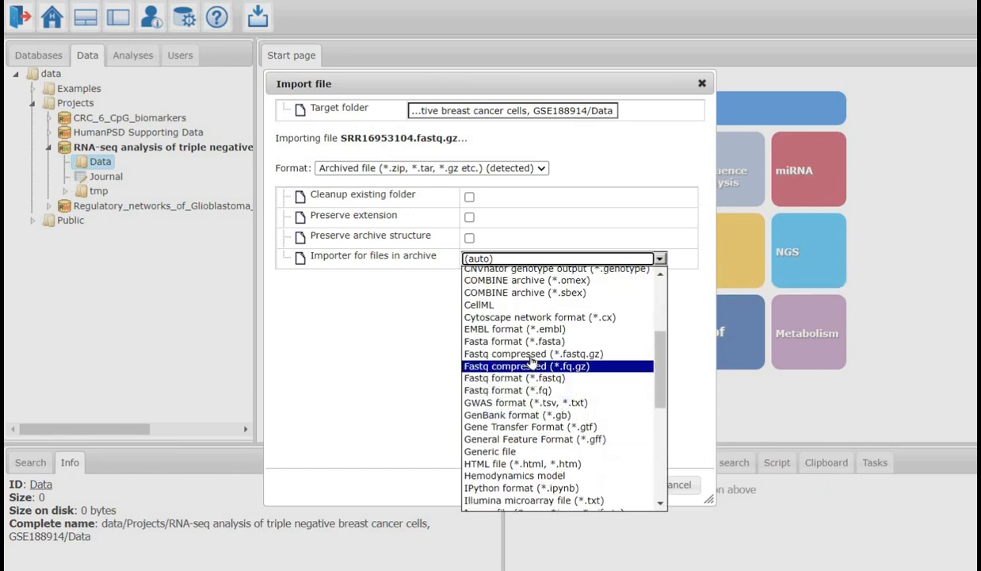
mouse_move(535, 353)
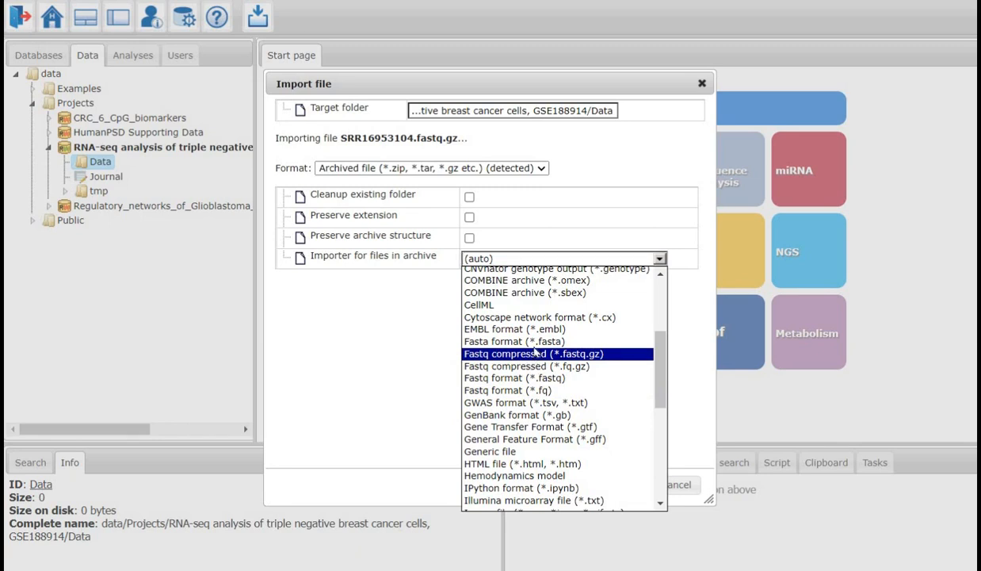
click(531, 354)
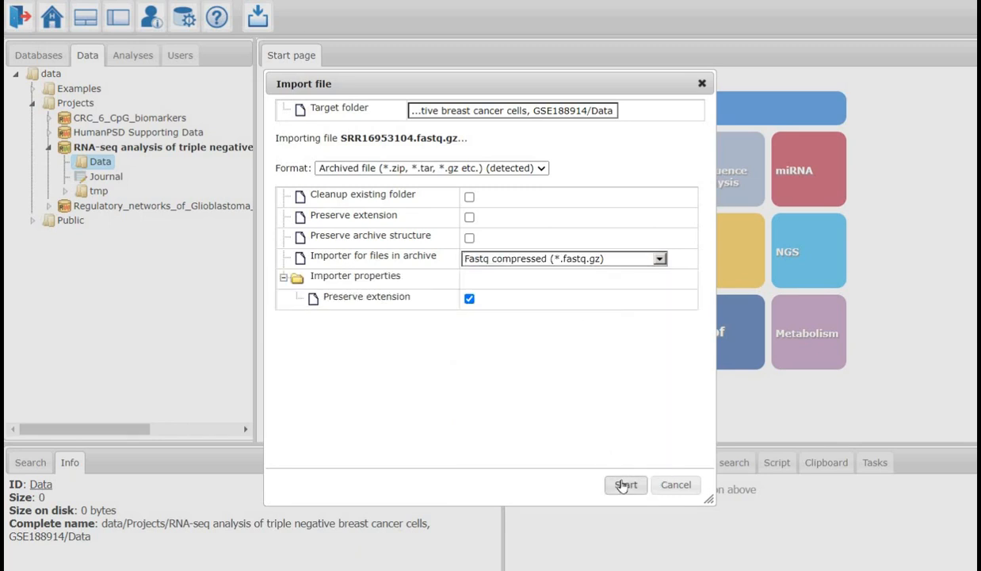
click(625, 484)
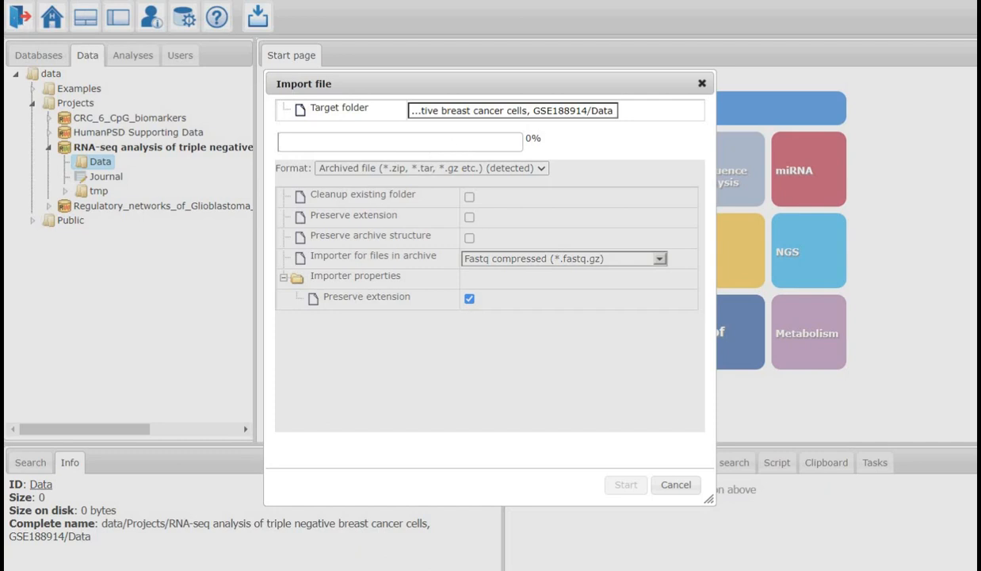
Expand the new SRR16953104.fastq folder in the Data tree and view its details.
click(625, 484)
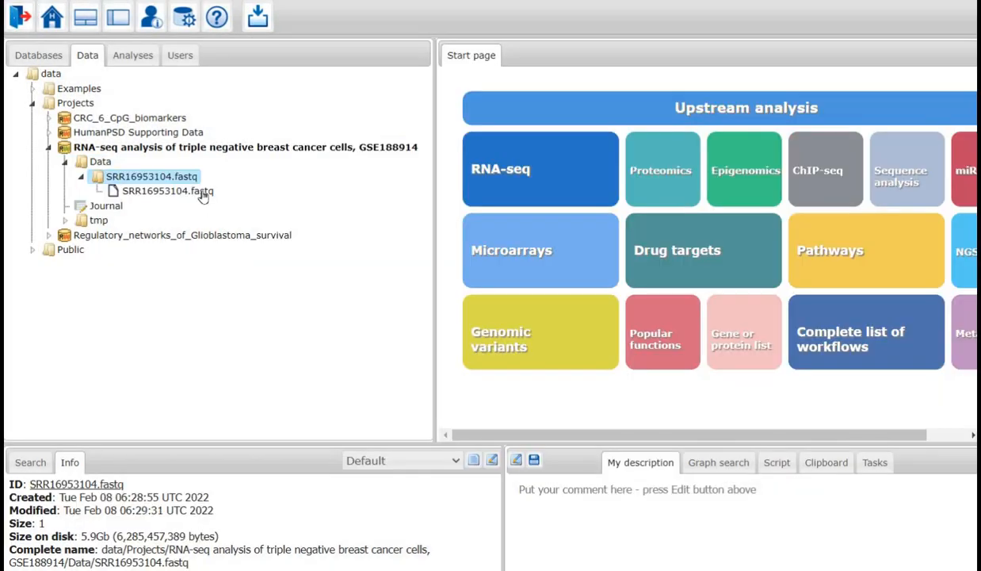
click(166, 191)
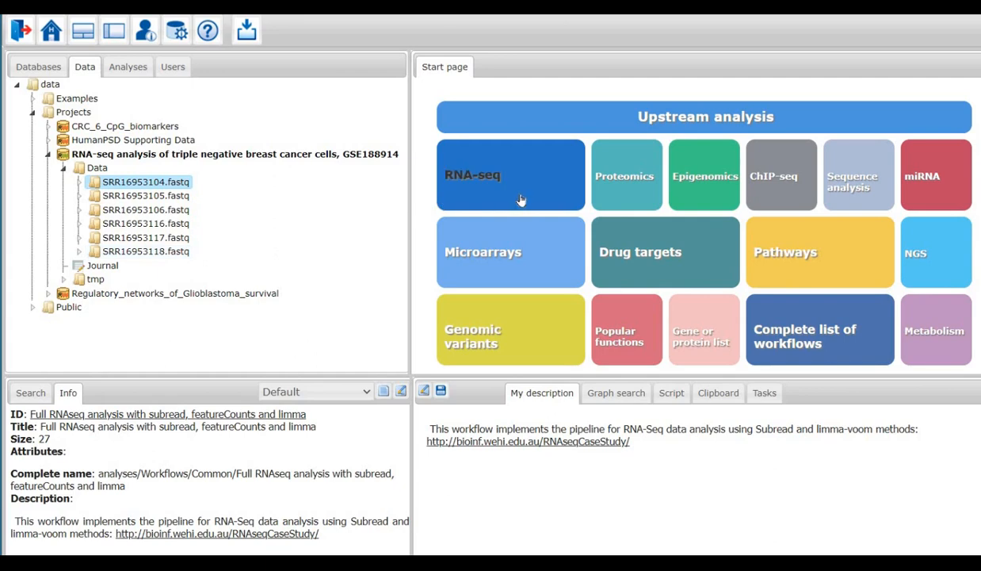
mouse_move(469, 176)
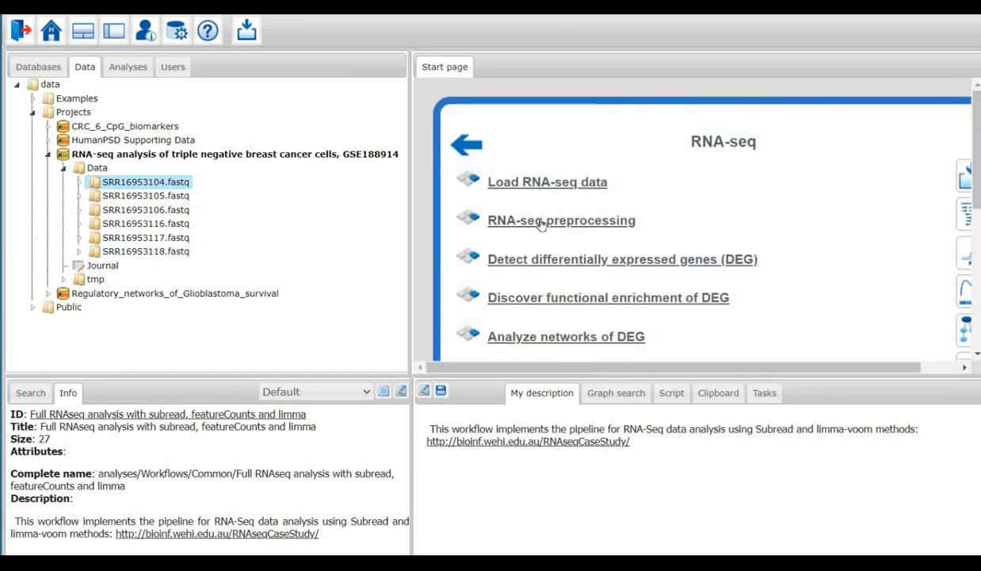
Browse the Start page's RNA-seq preprocessing, alignment and differential-expression statistics sections.
click(561, 219)
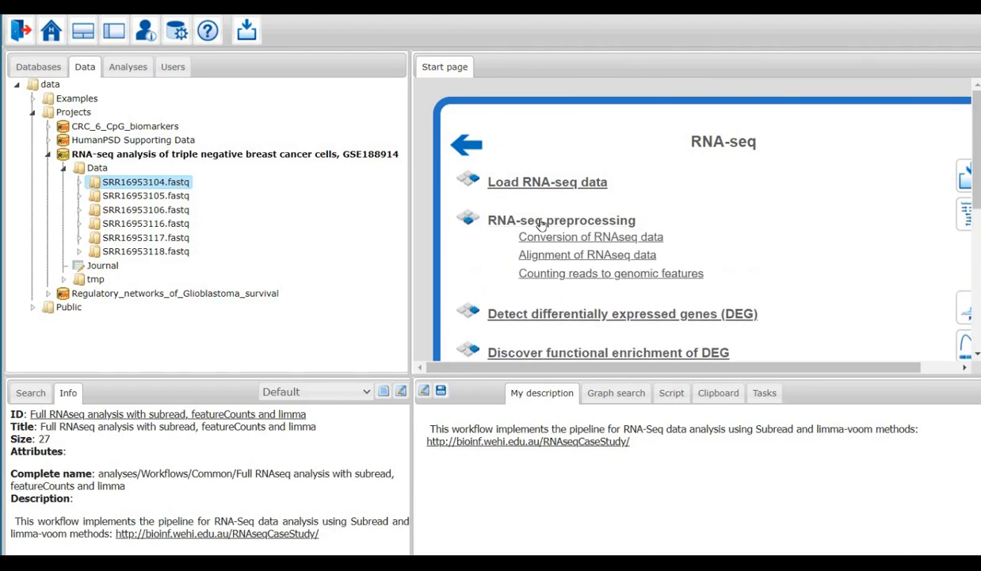
click(586, 255)
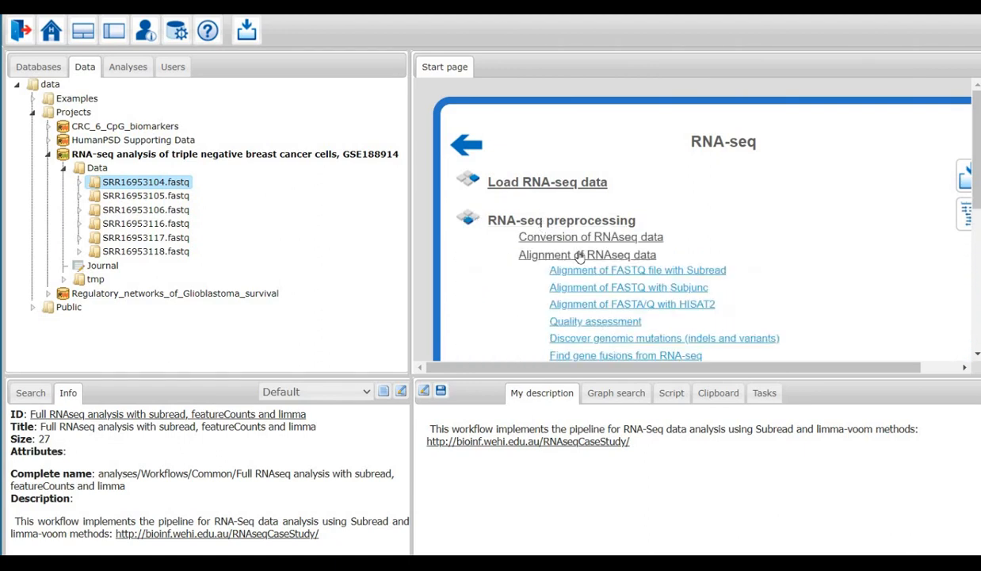
scroll(down, 3)
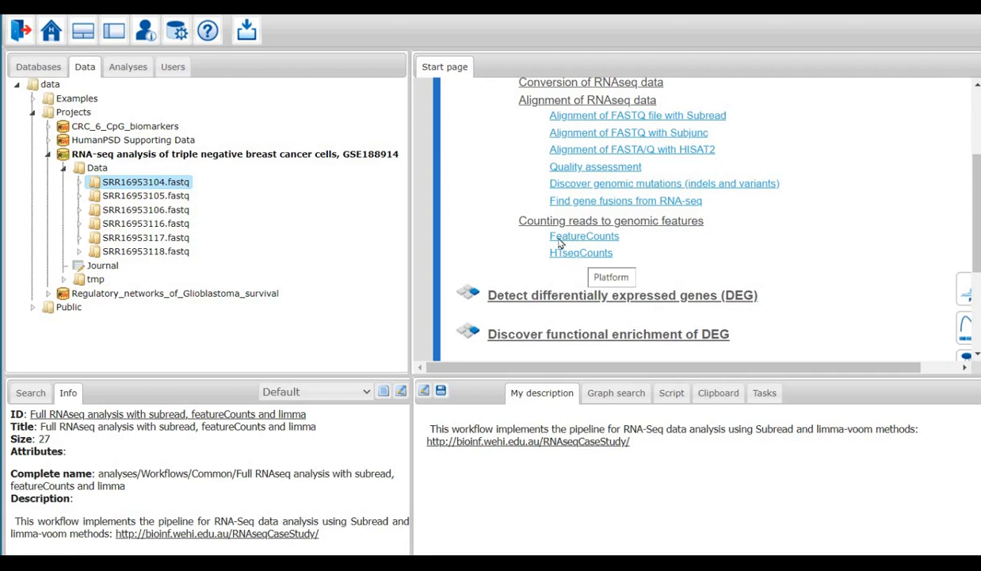
scroll(down, 3)
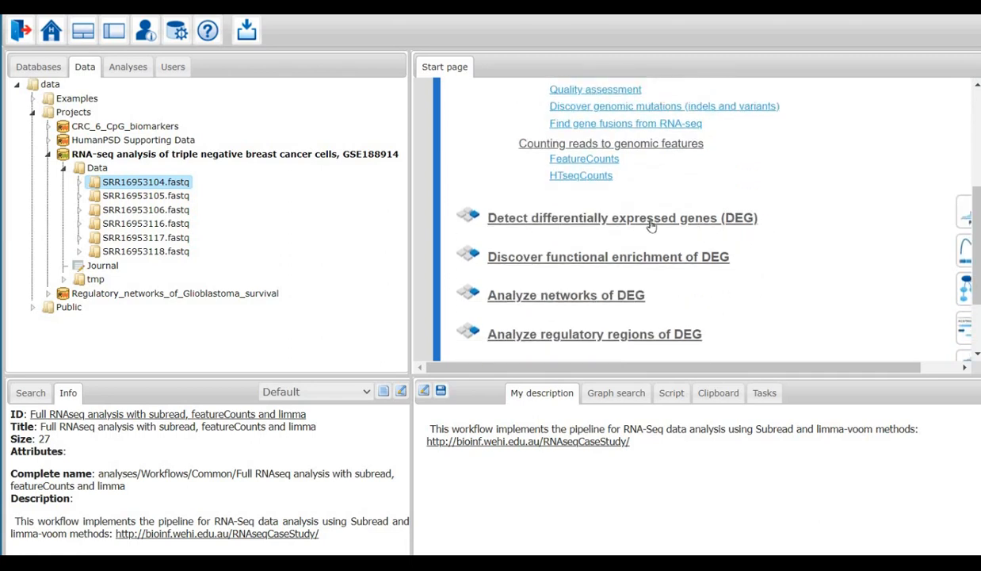
click(622, 218)
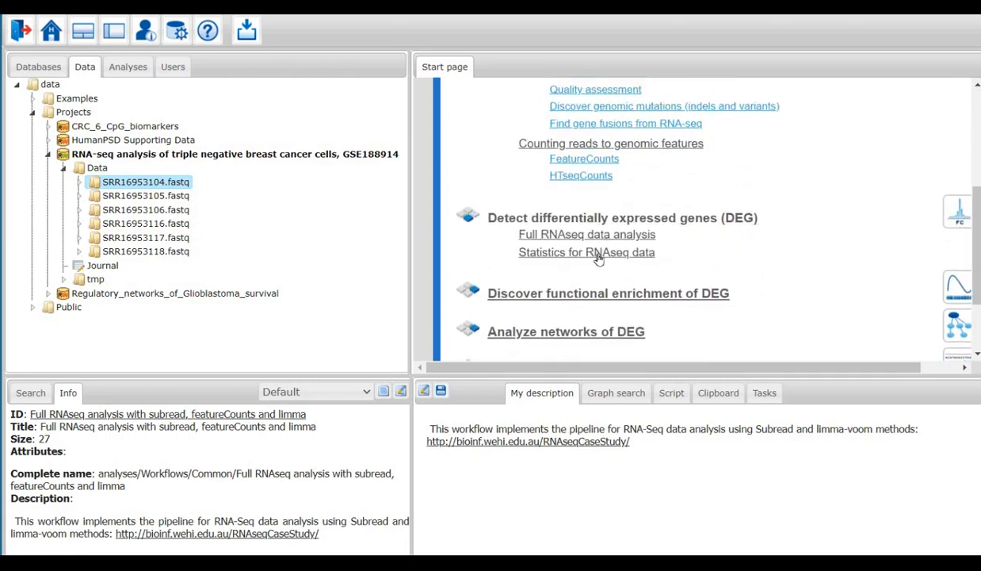
click(587, 252)
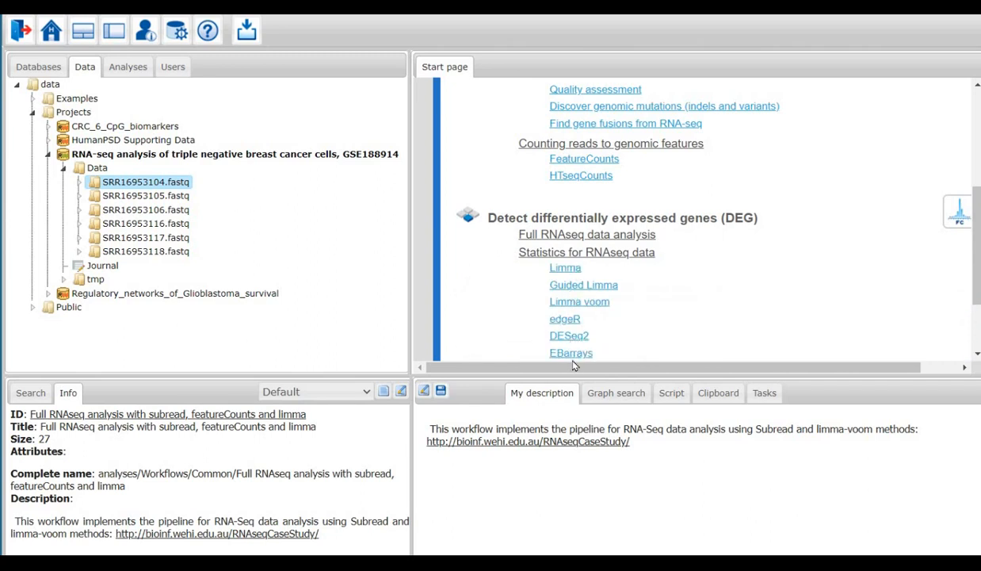
scroll(down, 3)
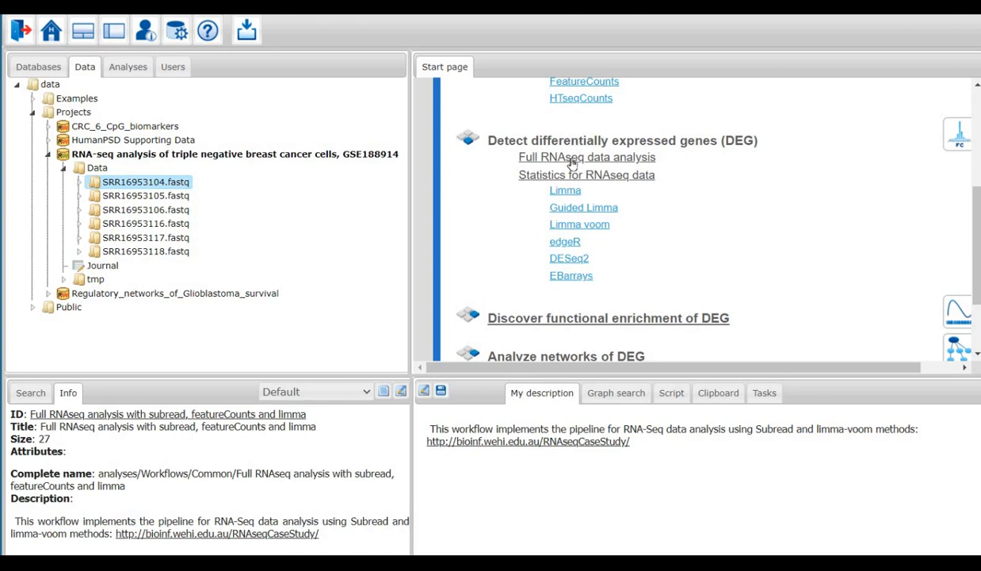
Under Full RNAseq data analysis, load the 'RNAseq analysis with subread, featureCounts and limma' workflow.
click(587, 157)
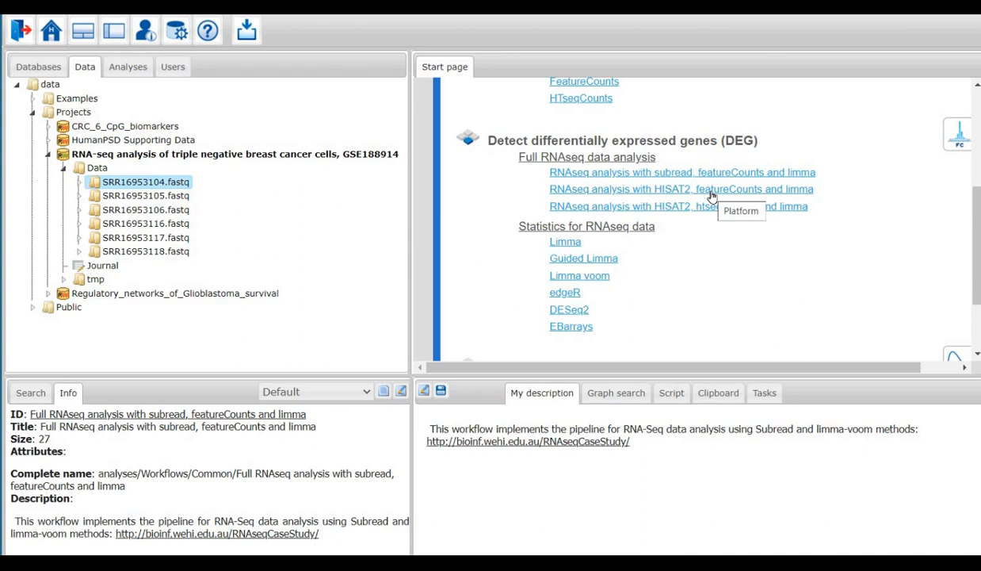
mouse_move(662, 171)
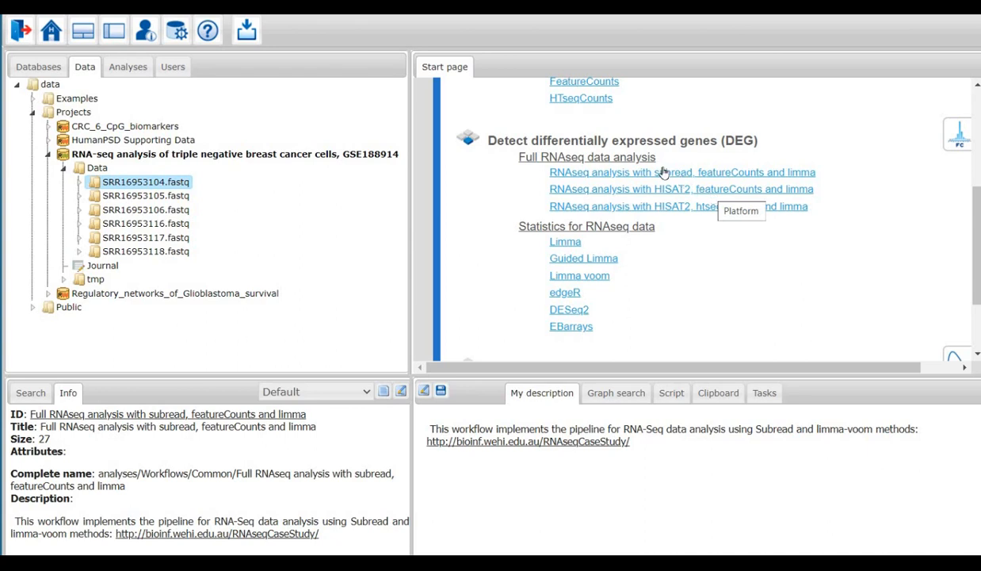
mouse_move(632, 179)
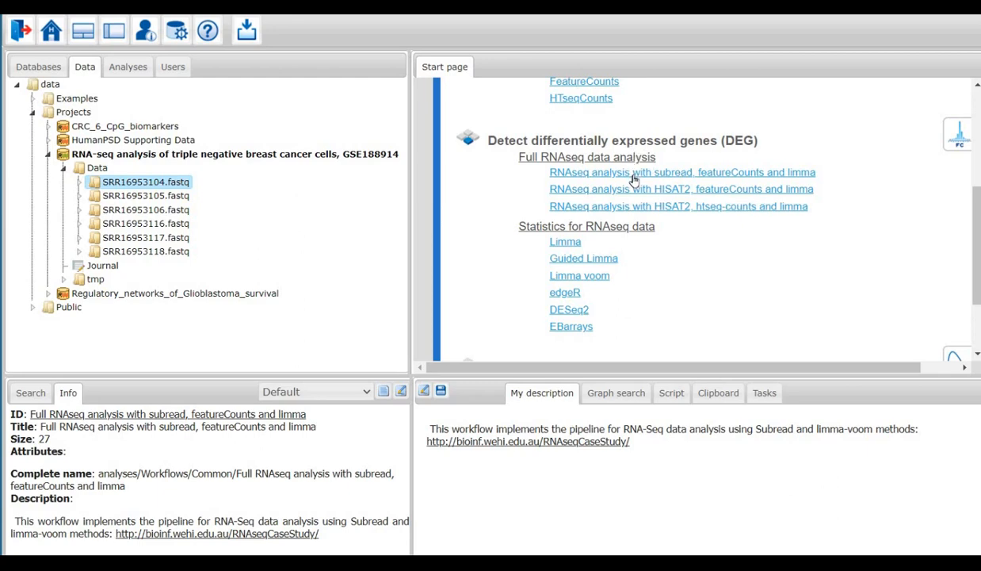
click(683, 172)
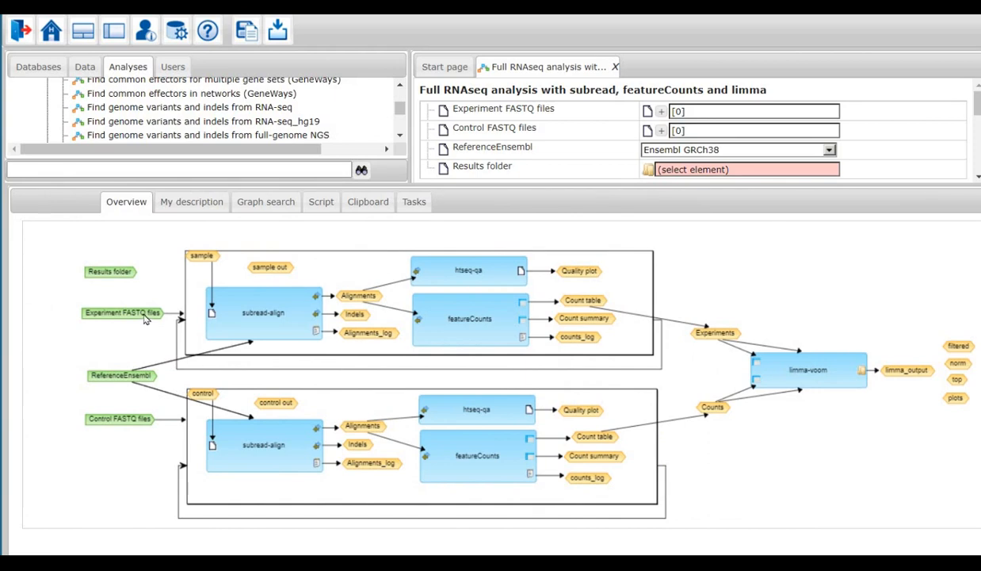
mouse_move(128, 426)
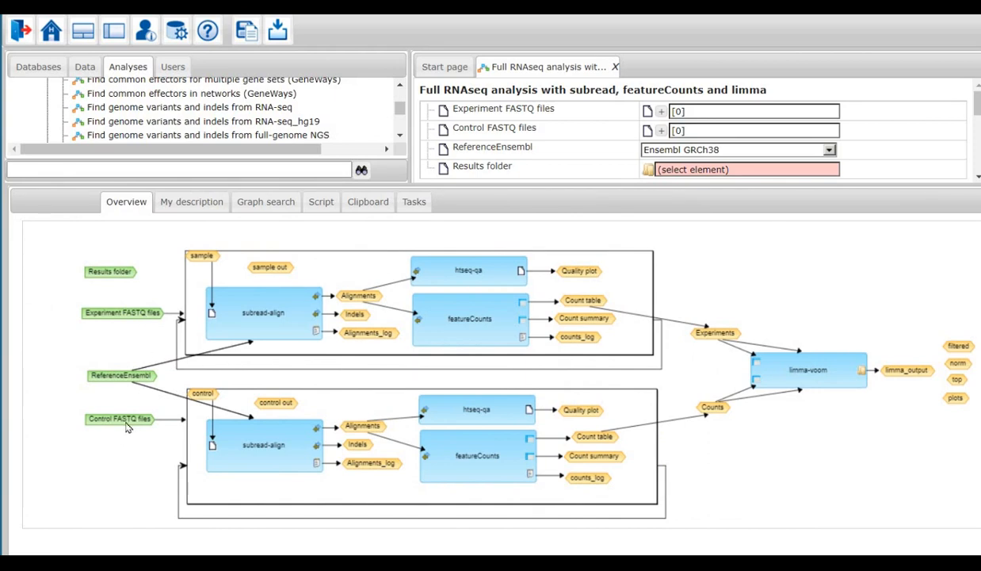
mouse_move(269, 339)
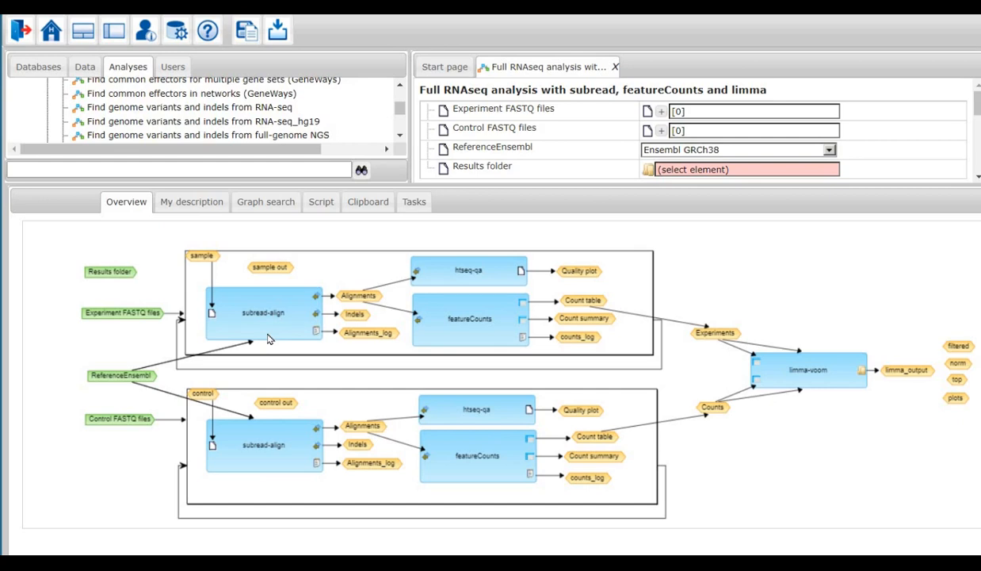
mouse_move(497, 305)
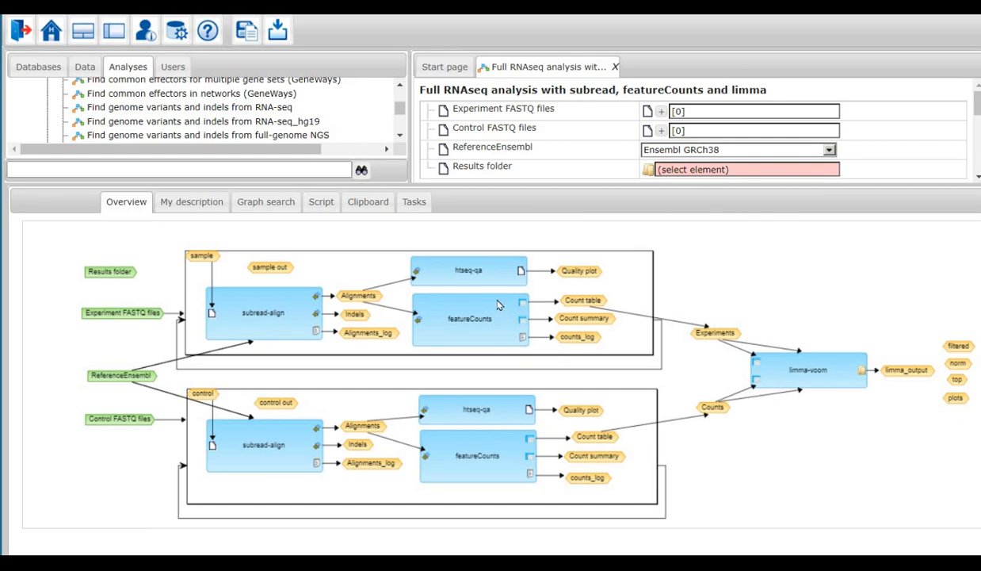
mouse_move(620, 358)
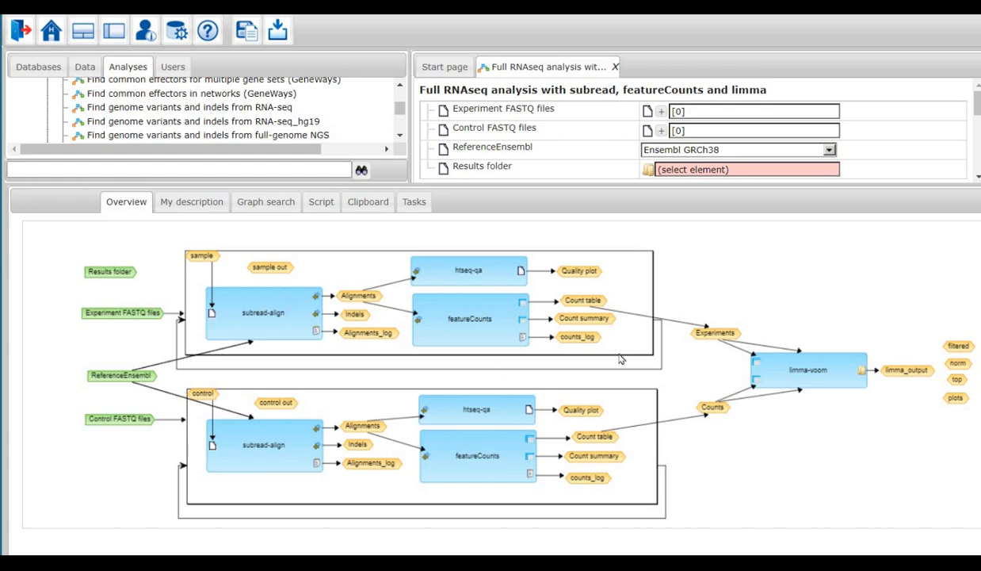
mouse_move(535, 360)
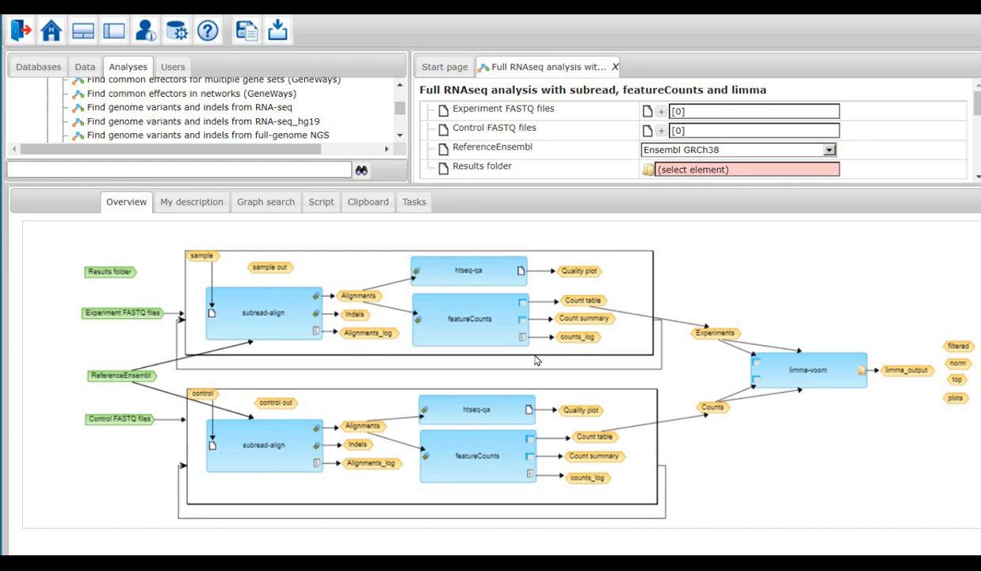
mouse_move(642, 352)
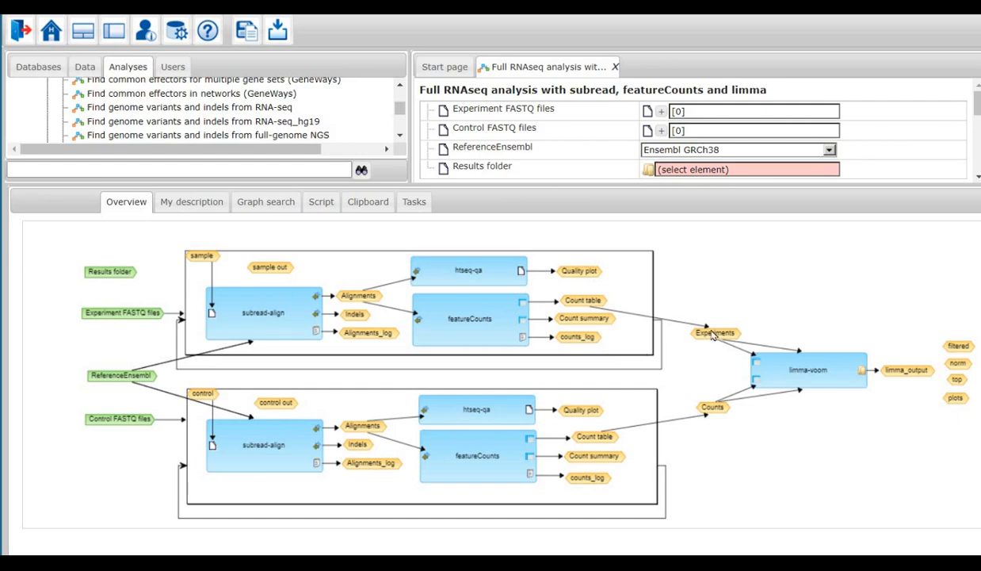
mouse_move(722, 431)
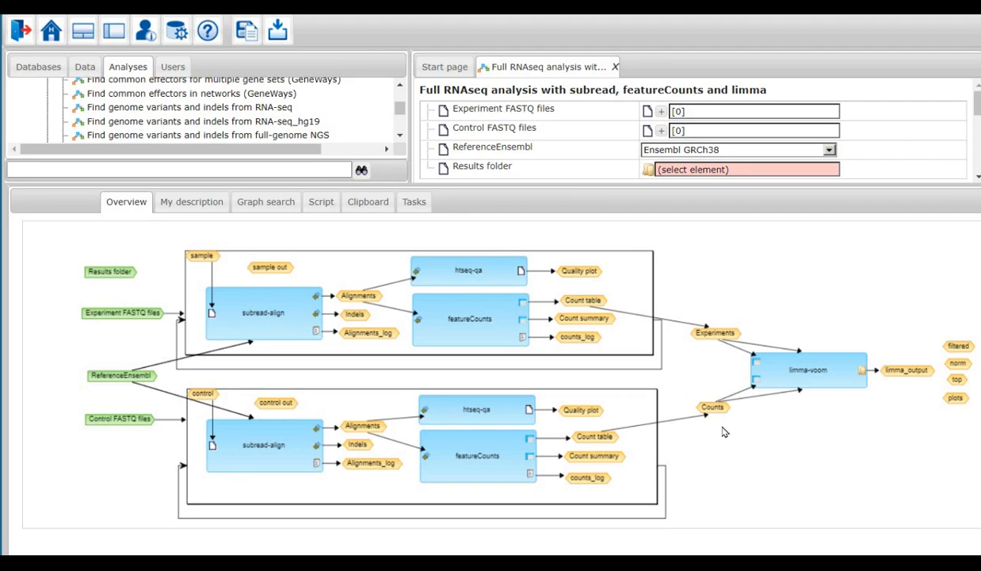
mouse_move(795, 371)
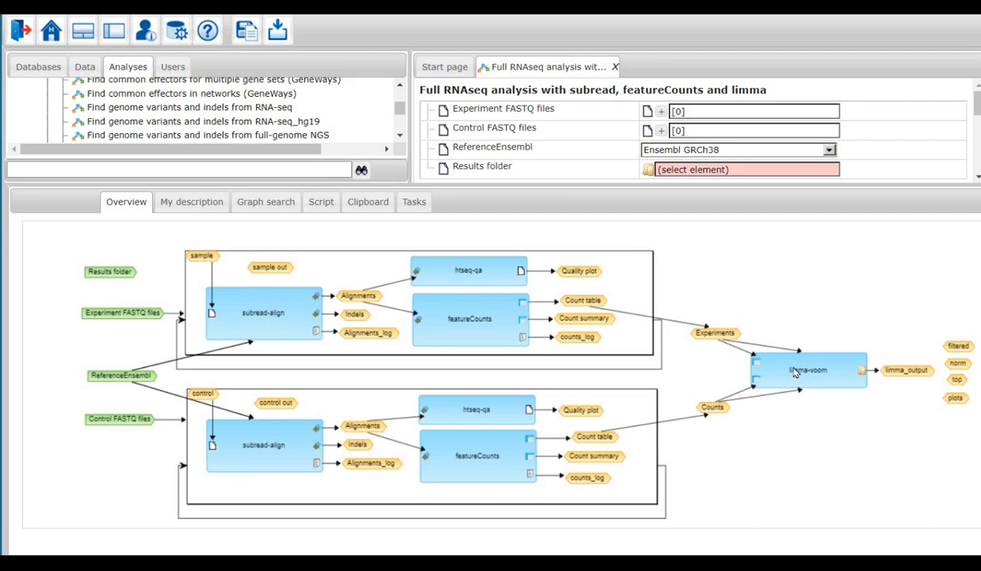
mouse_move(744, 339)
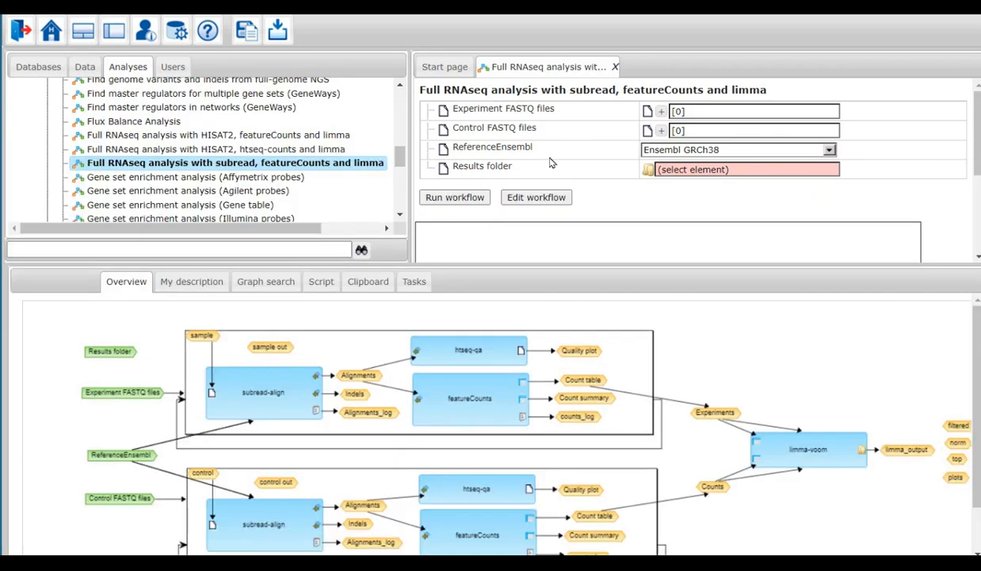
mouse_move(765, 71)
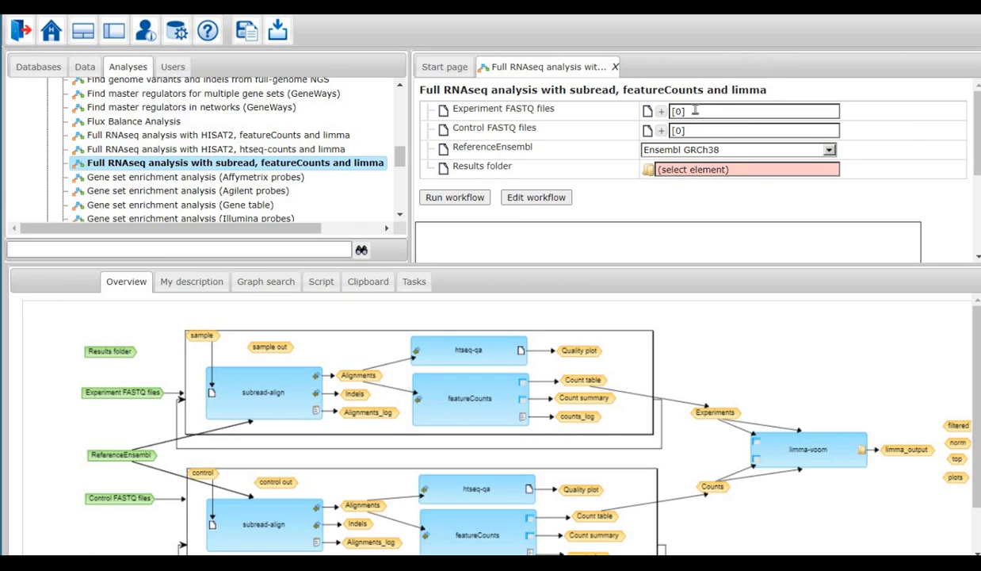
Select experiment FASTQ files such as SRR16953116.fastq from the project and confirm the results folder name.
click(647, 111)
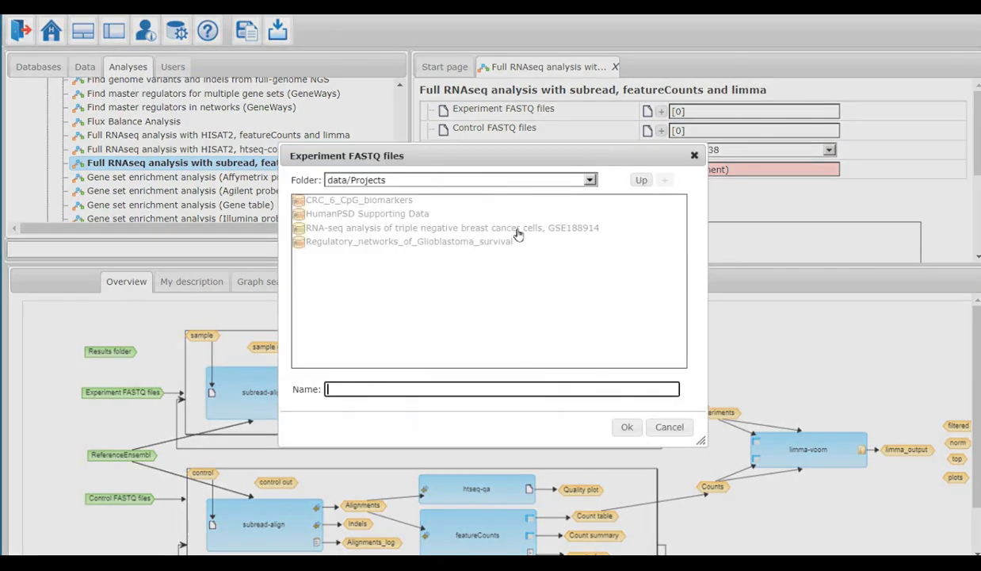
double_click(449, 227)
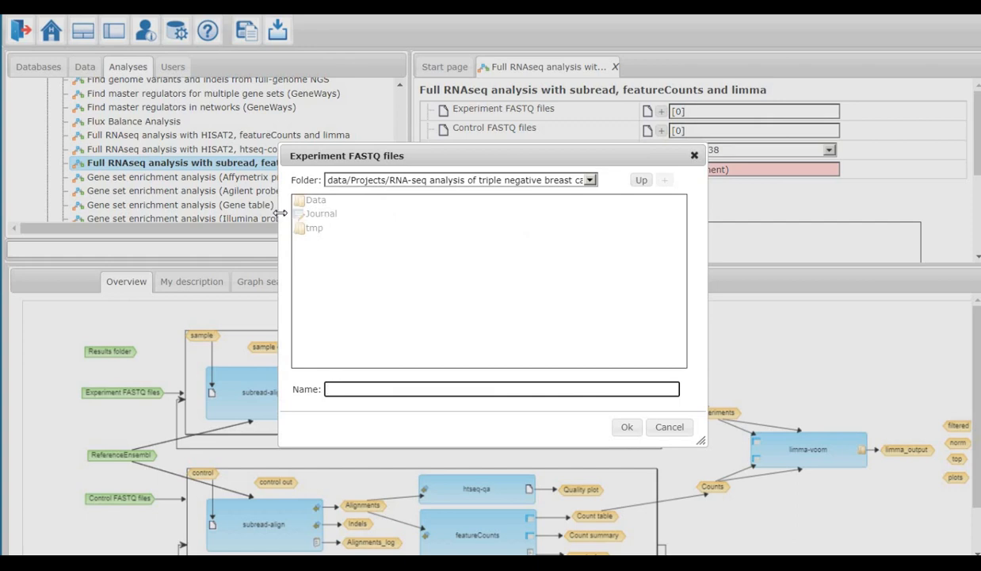
click(315, 200)
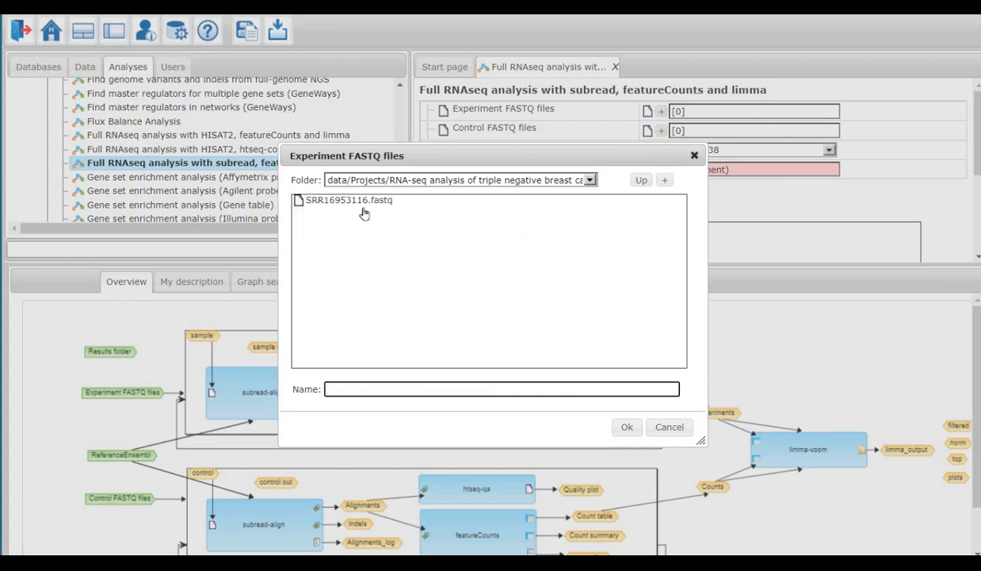
click(626, 427)
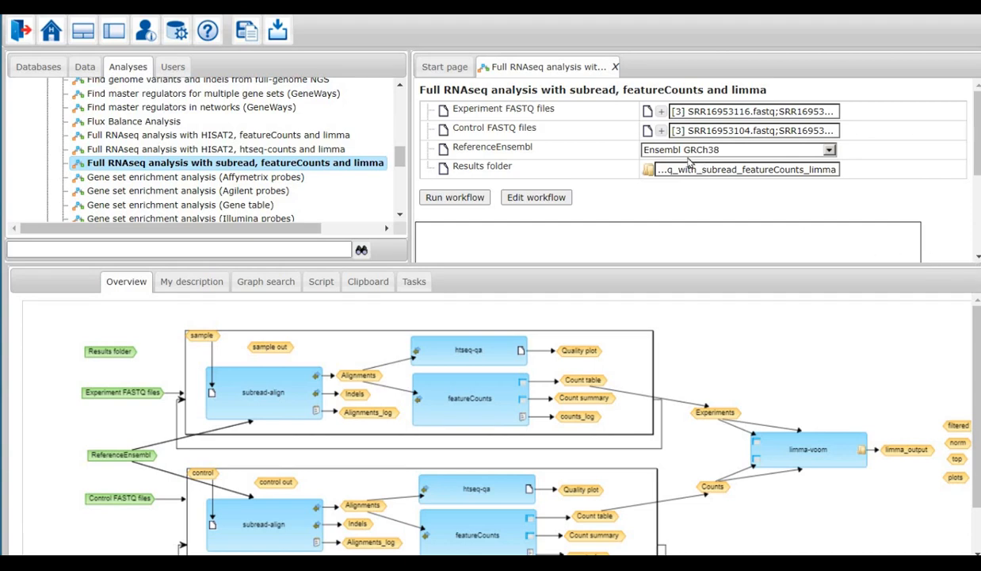
mouse_move(789, 156)
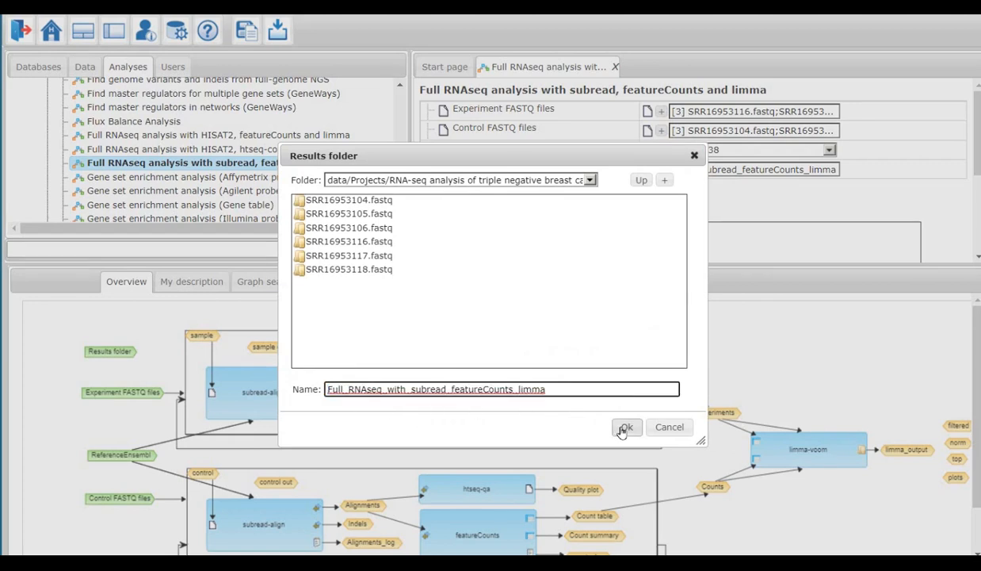
click(626, 426)
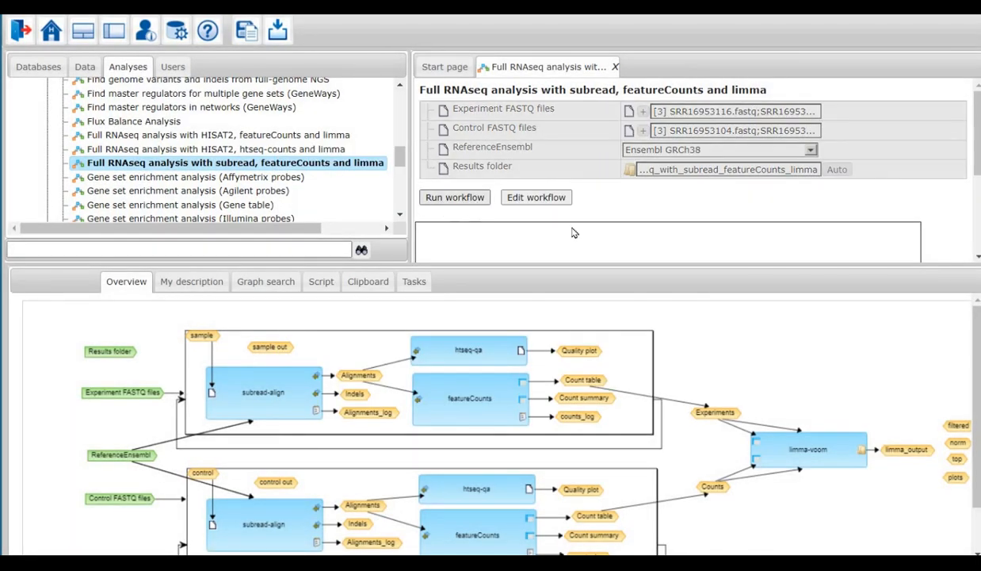
Run the workflow until it completes, producing the Full_RNAseq_with_subread_featureCounts_limma folder.
click(454, 197)
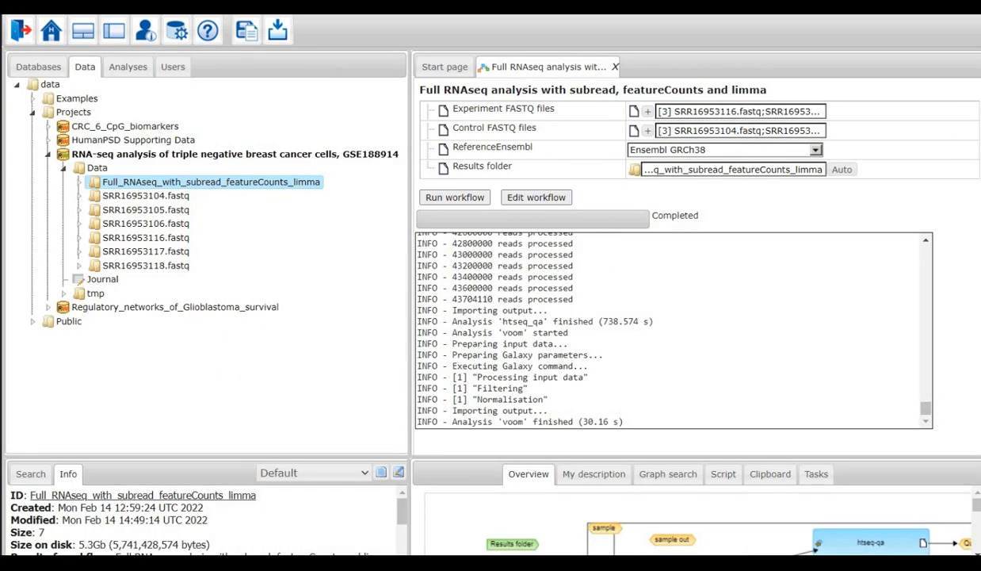
In the Data tab, expand the Full_RNAseq_with_subread_featureCounts_limma results folder.
click(20, 29)
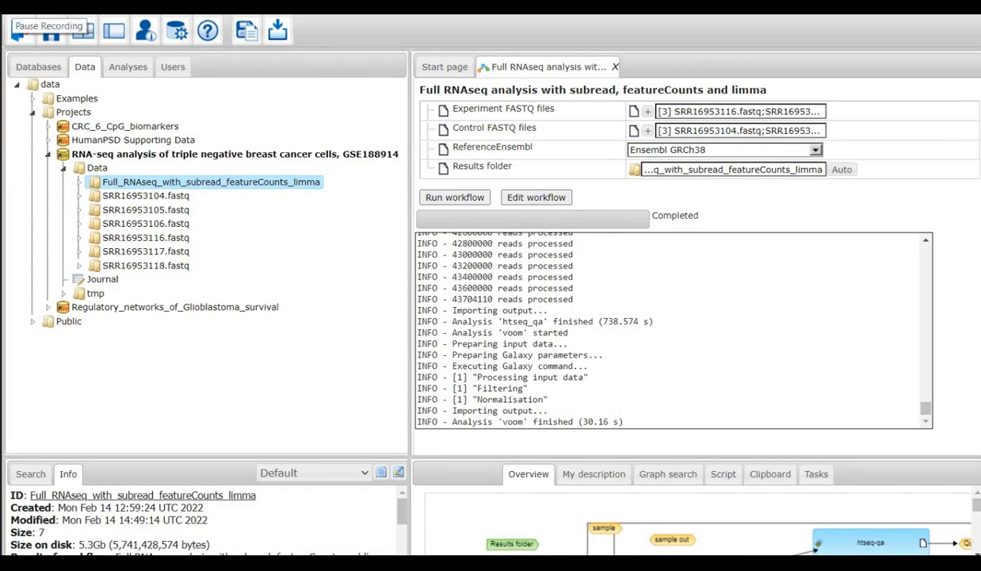
click(49, 25)
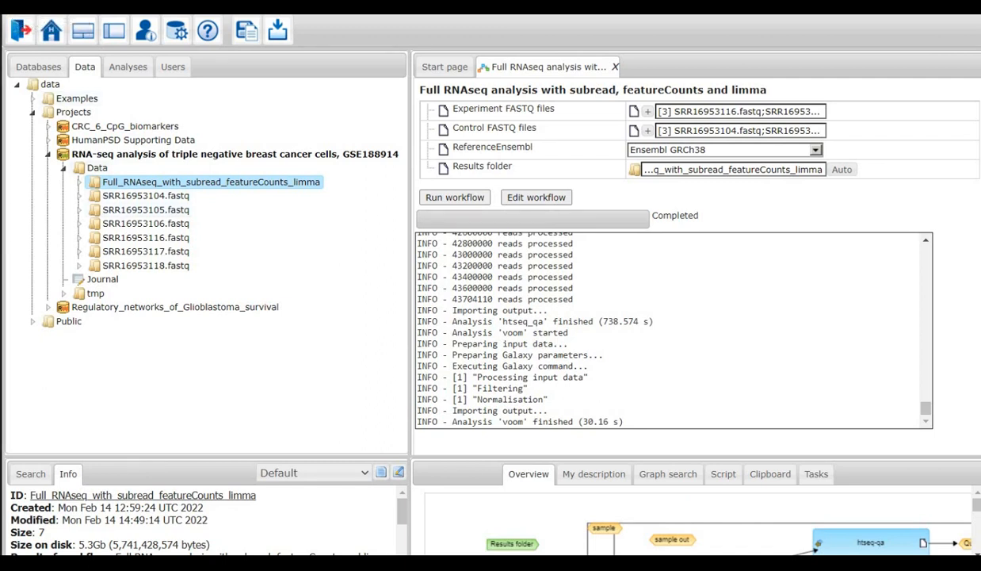
click(94, 182)
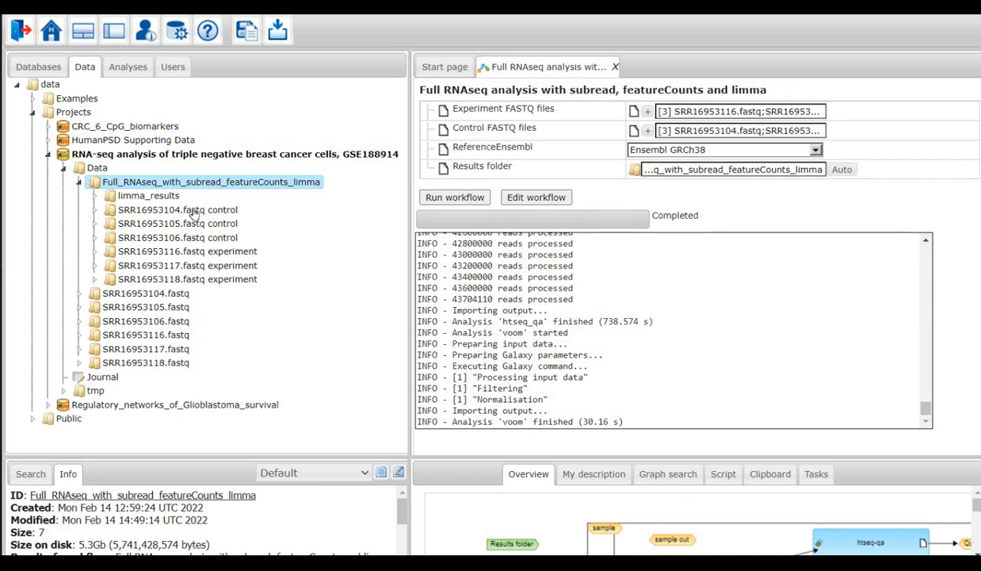
mouse_move(103, 218)
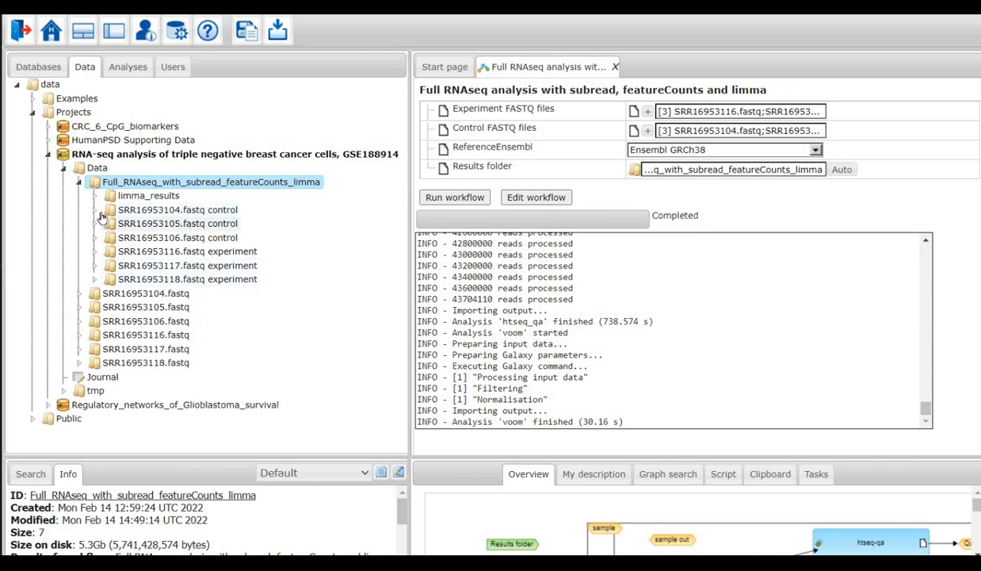
Inspect the SRR16953104.fastq control alignments and counts and the limma_results DEGs, counts and plots.pdf.
click(95, 209)
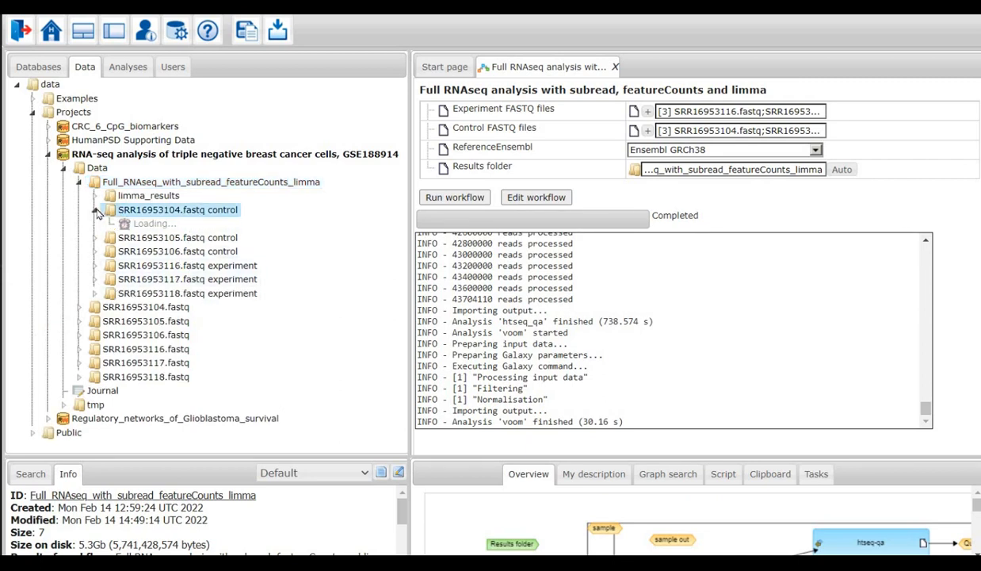
click(94, 209)
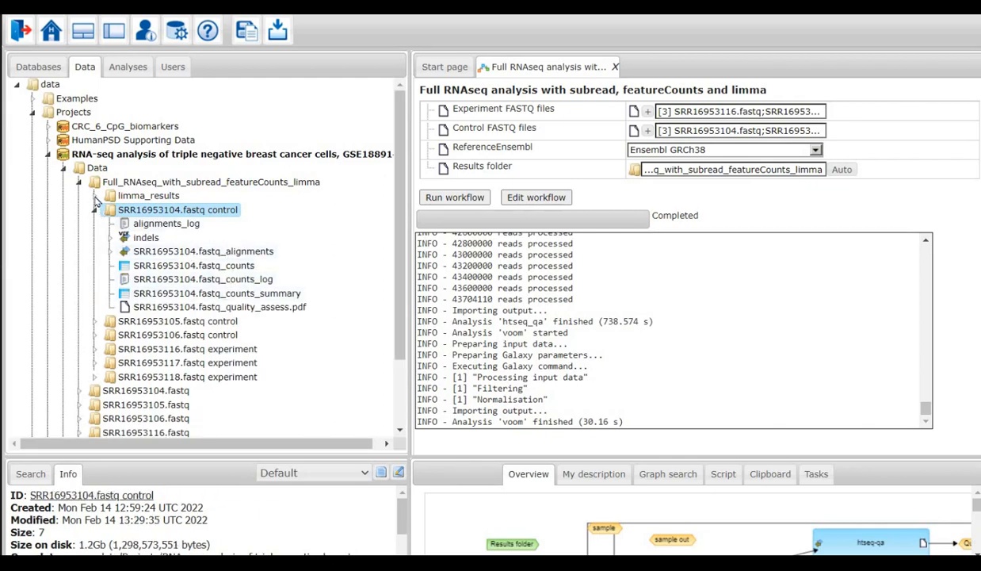
click(94, 196)
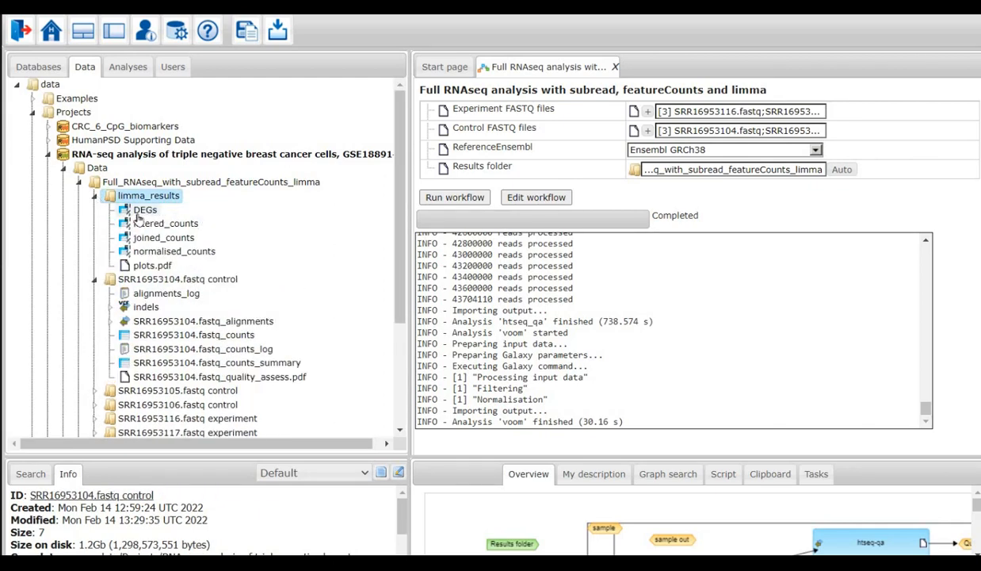
click(148, 195)
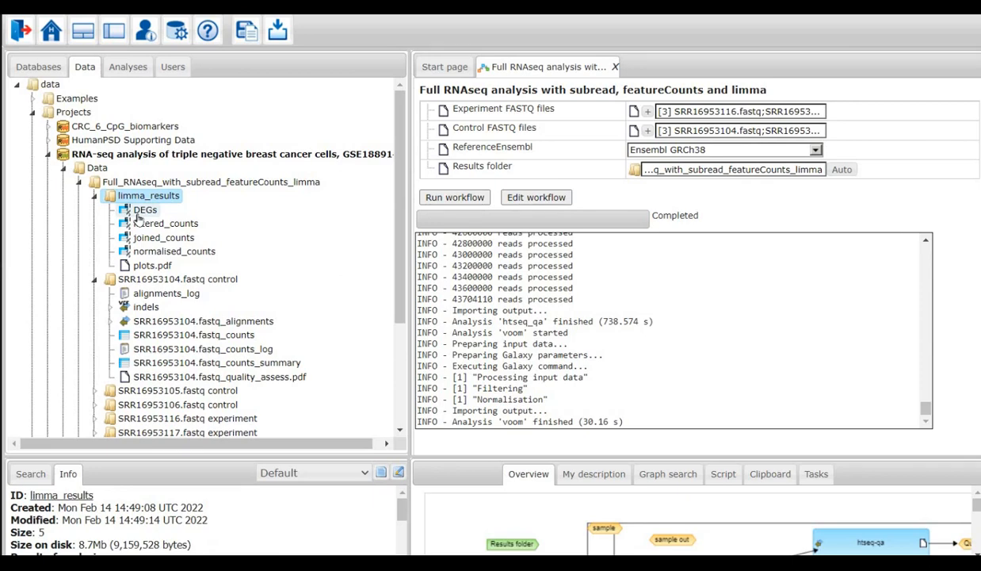